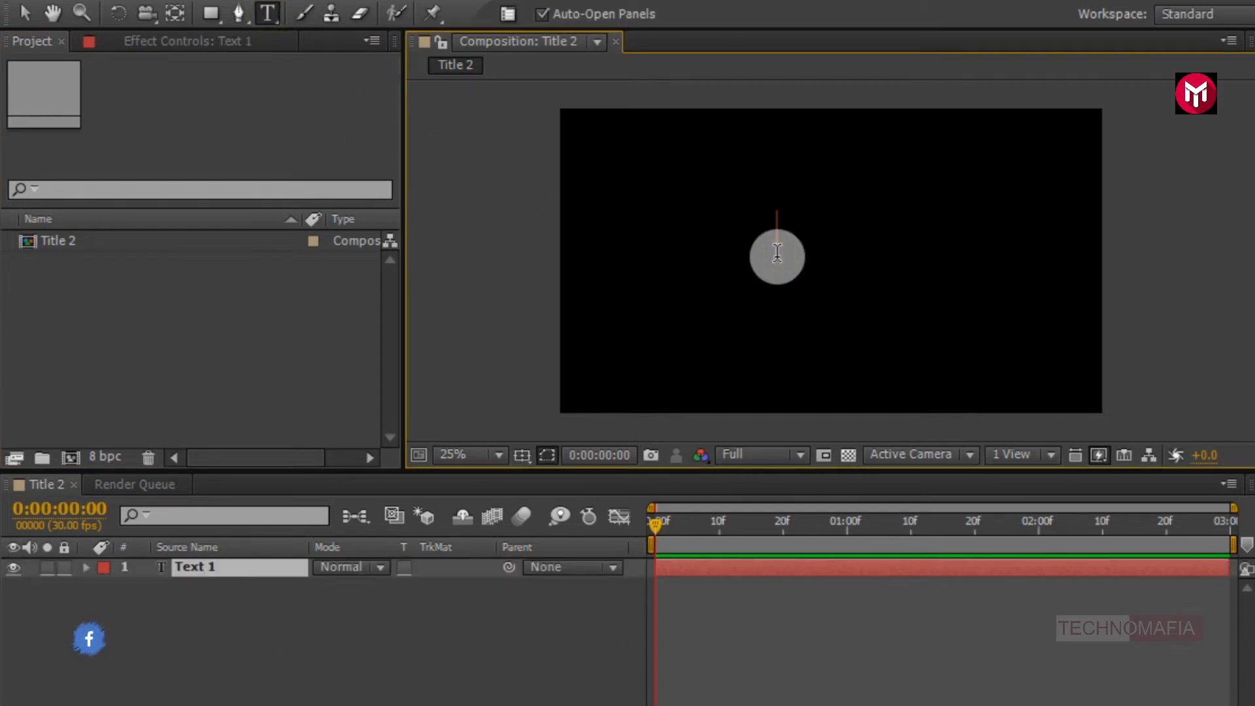
Type 'NEW TITLE' as a white text layer centred in the composition
type("NEW TITLE")
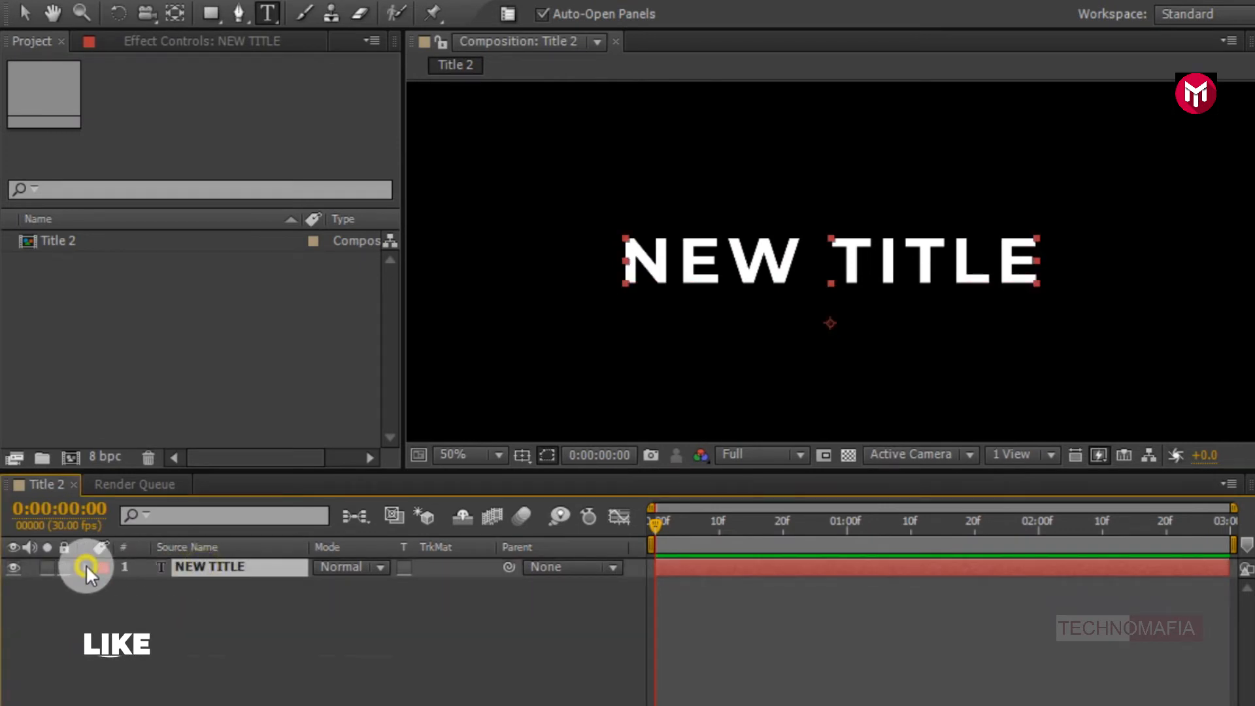
Add a Tracking animator keyed from 120 at 0s to 0 at 1:05, with Easy Ease
left_click(481, 604)
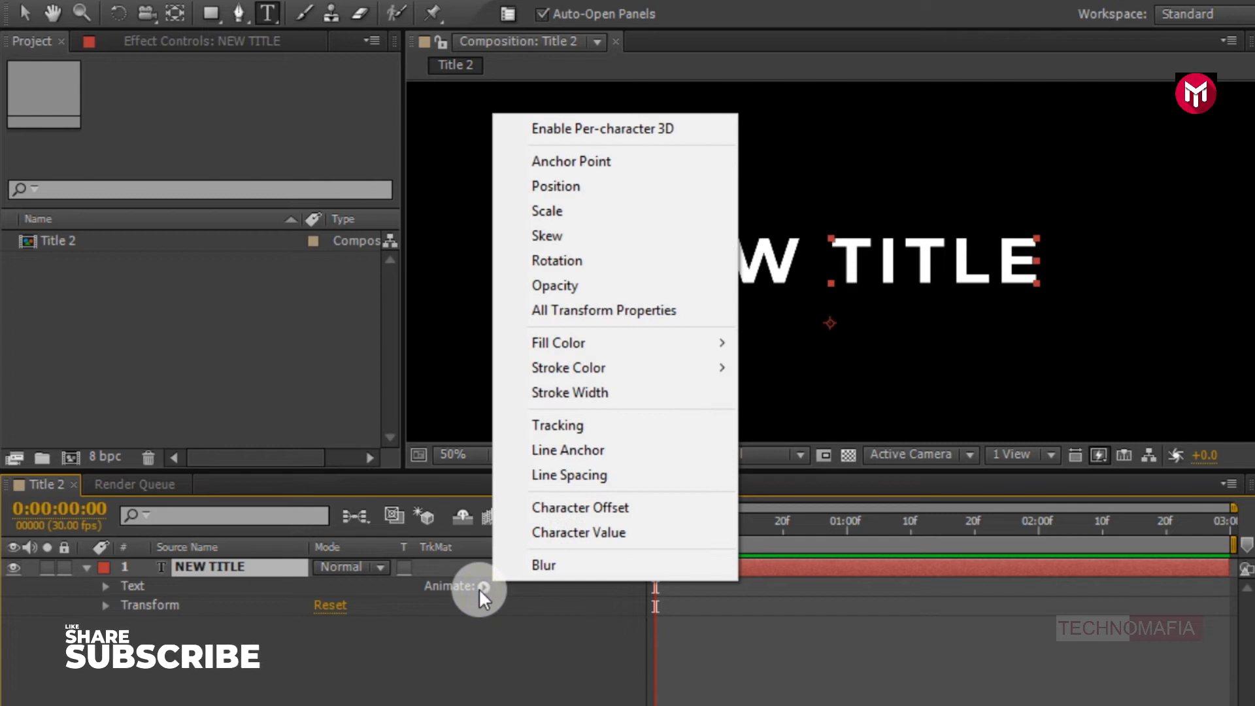
left_click(556, 425)
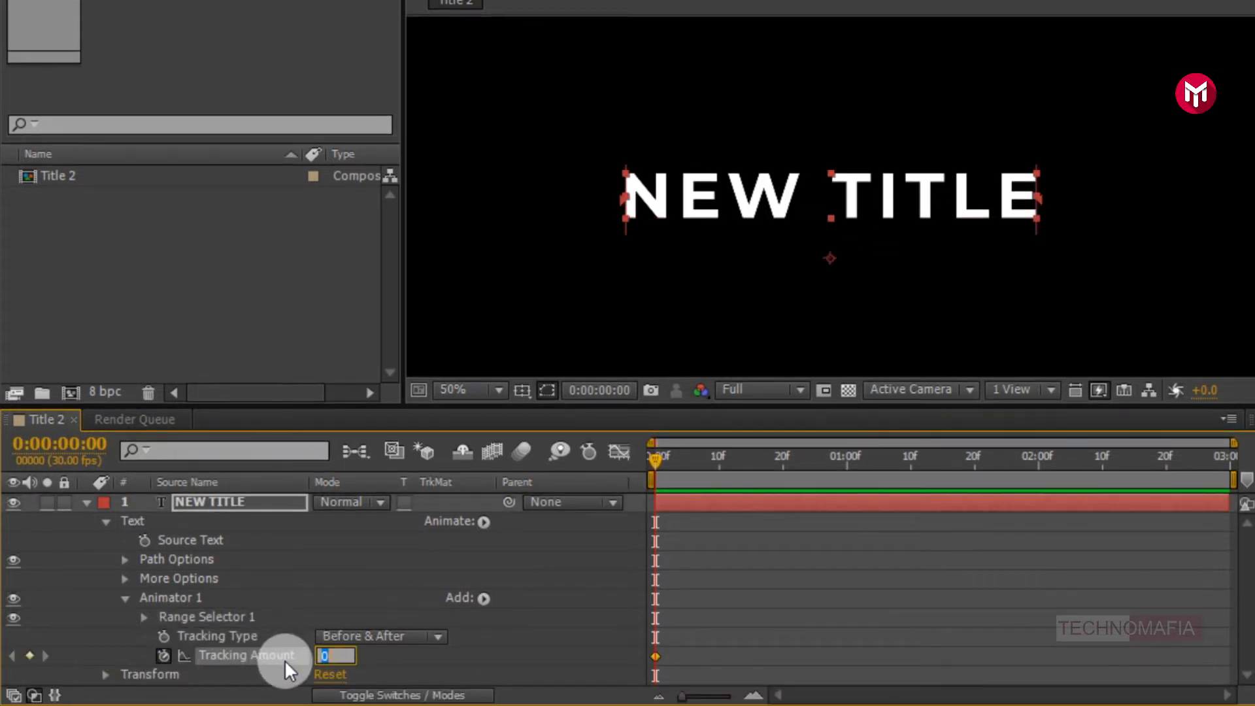
type("120")
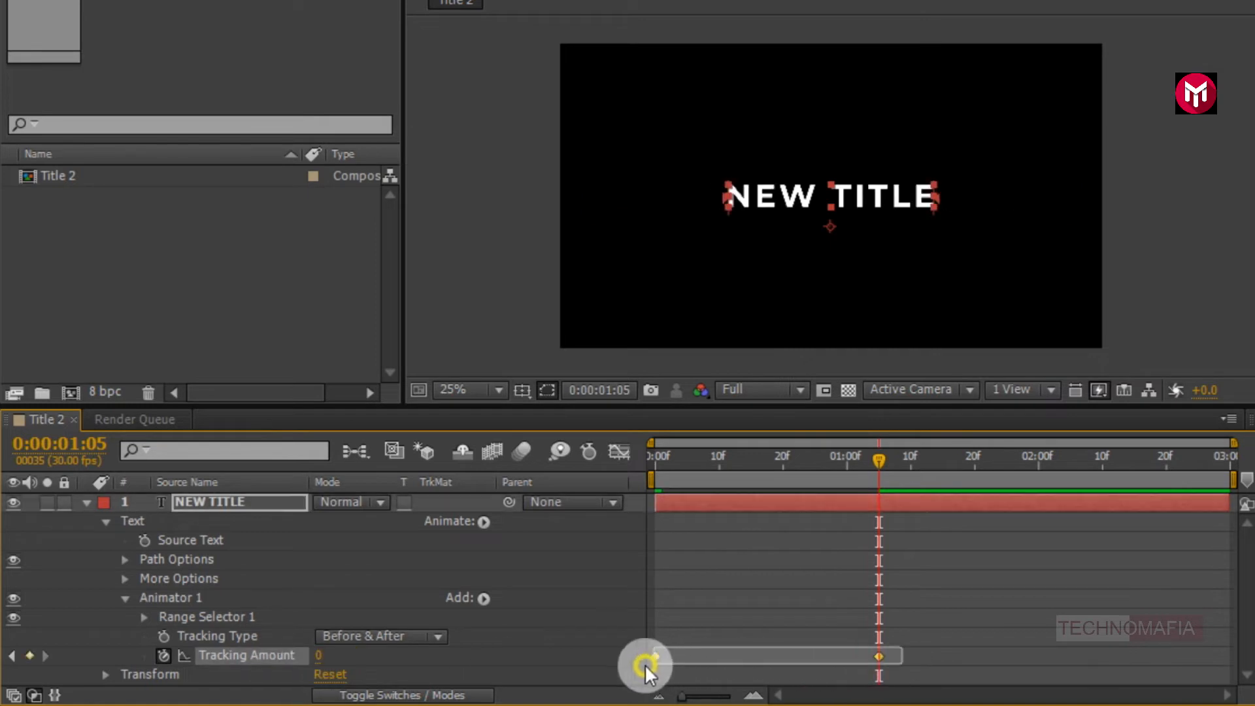
right_click(648, 657)
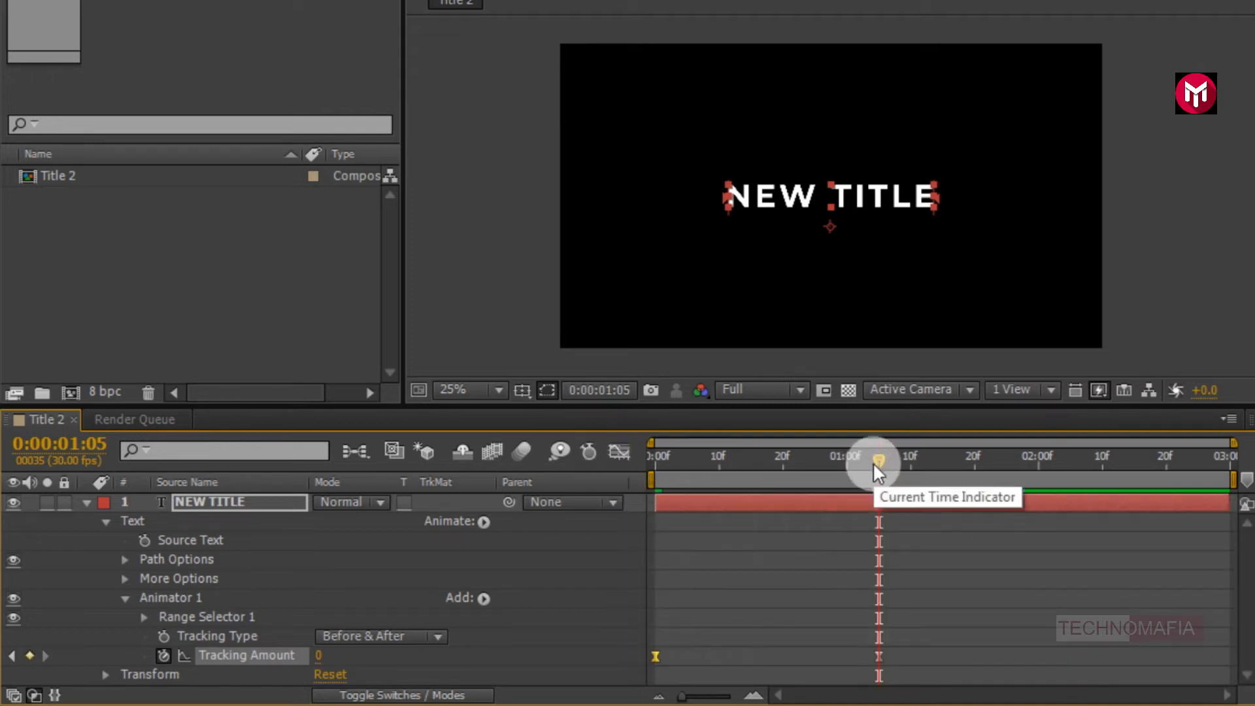
Scrub the timeline to preview the letters closing together
left_click_drag(874, 464, 636, 464)
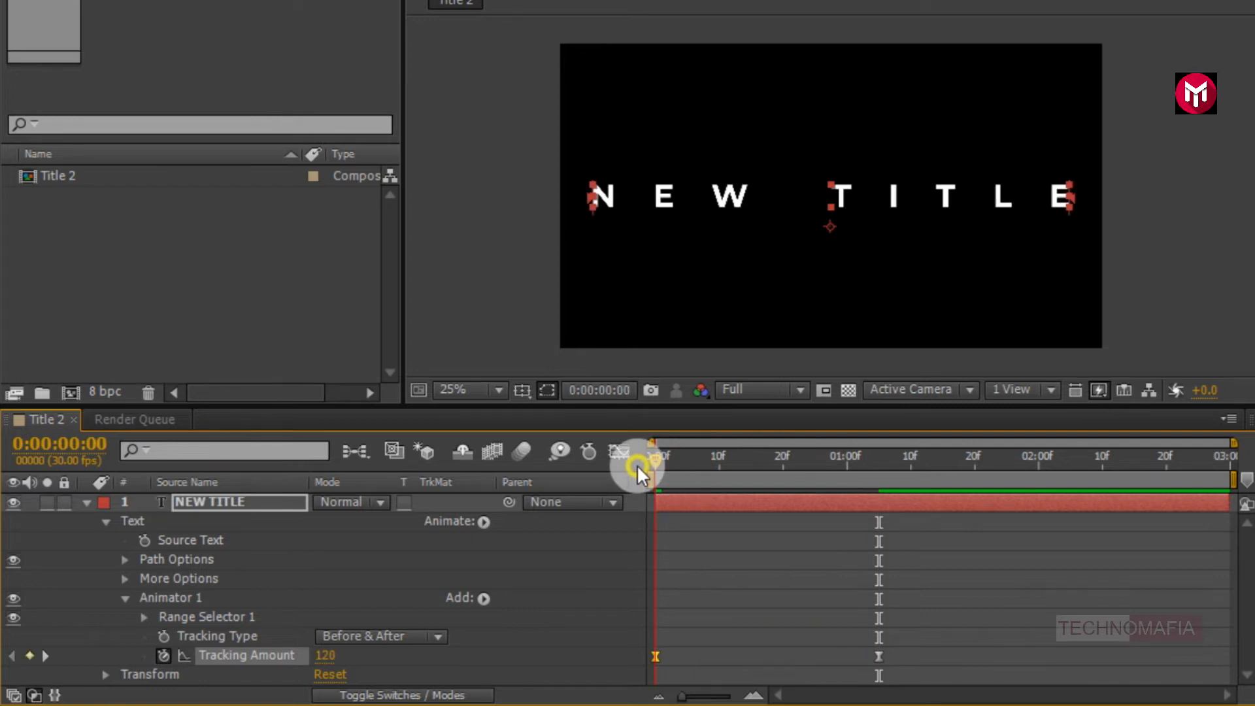
left_click_drag(635, 468, 734, 468)
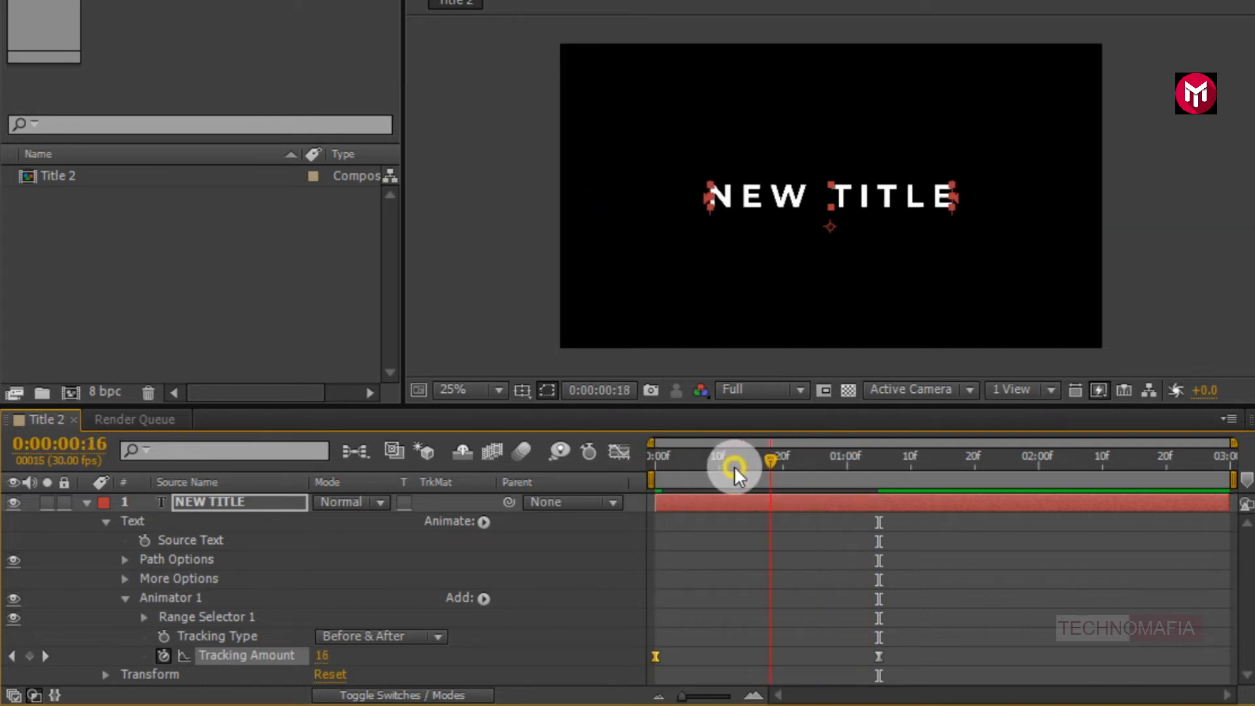
left_click_drag(732, 467, 887, 467)
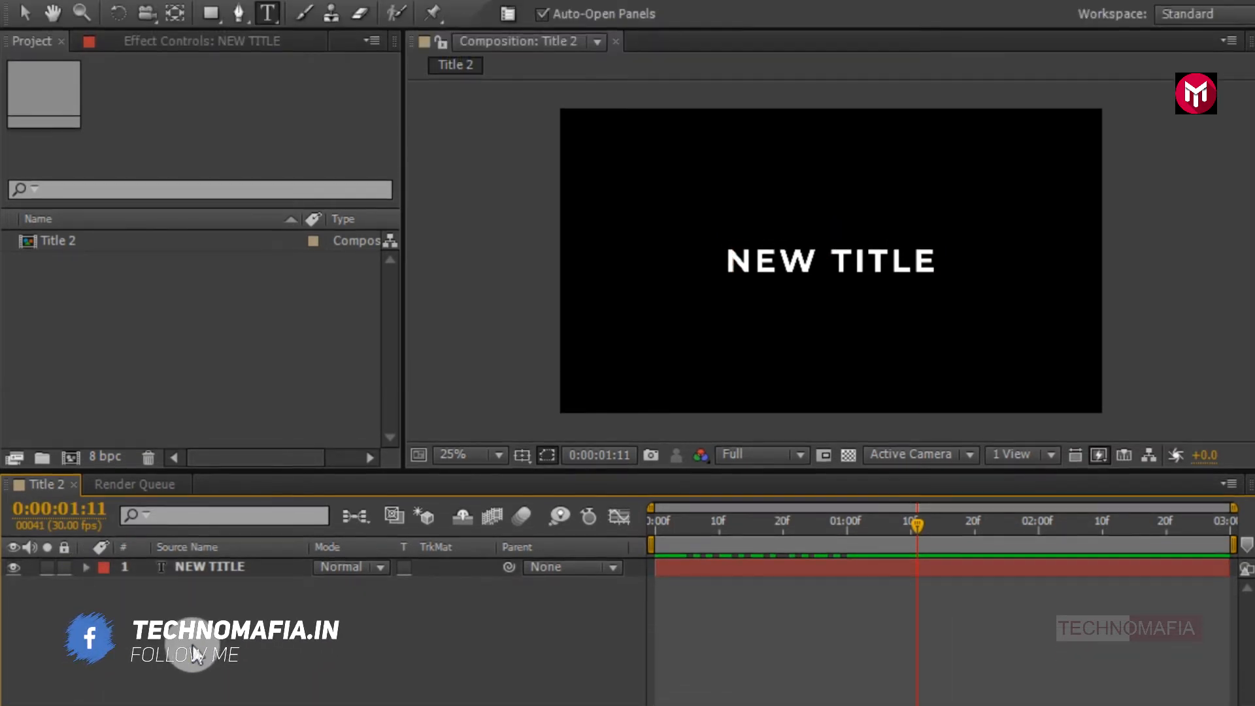
Draw a rectangle over the title with a solid white fill on a new shape layer
left_click(210, 13)
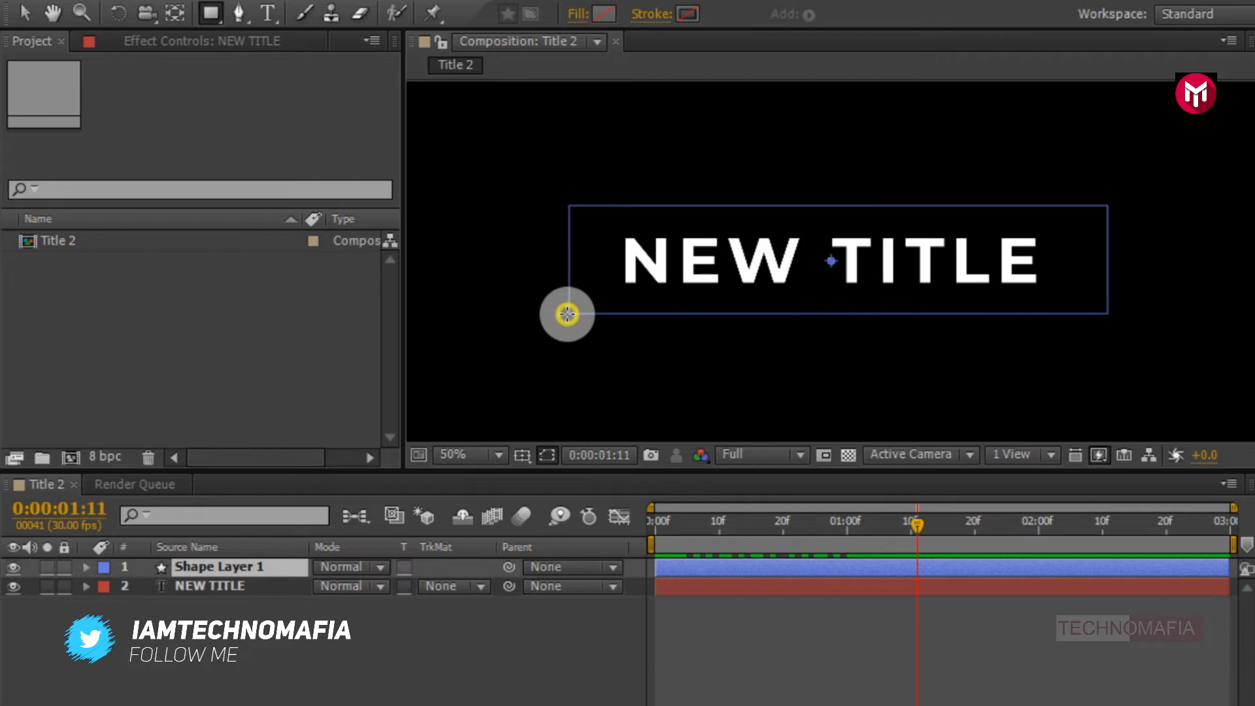
left_click(86, 566)
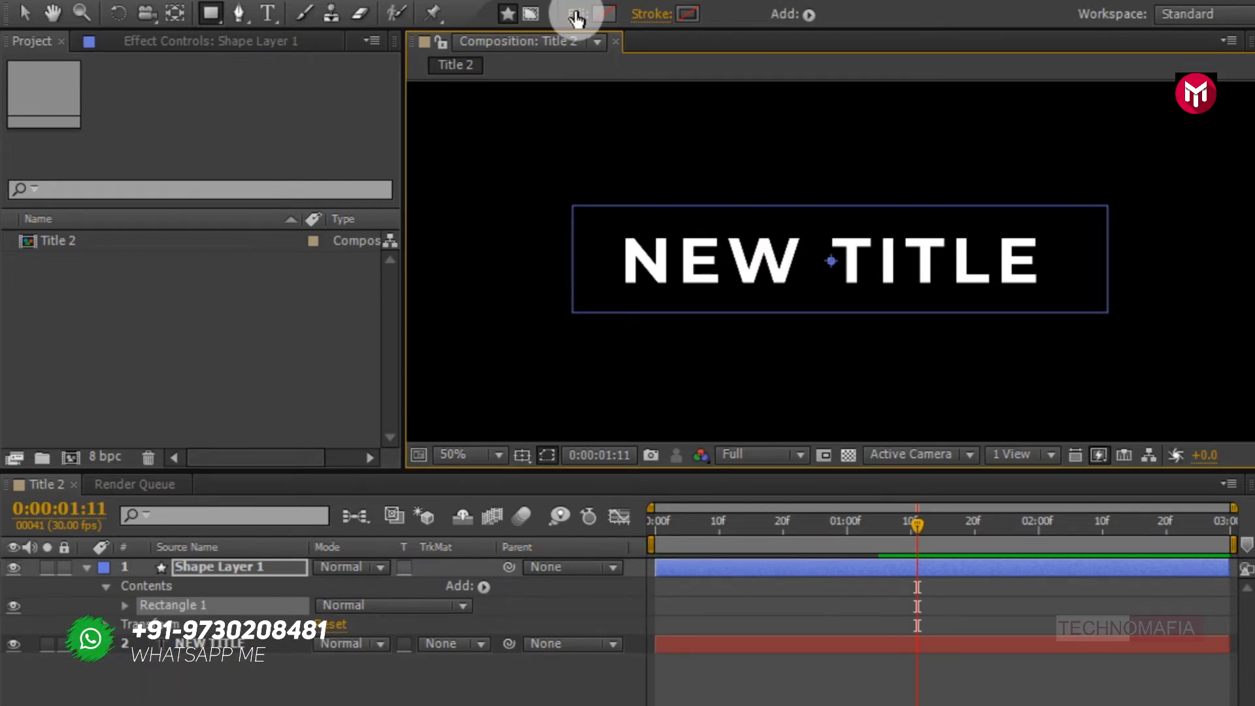
left_click(571, 14)
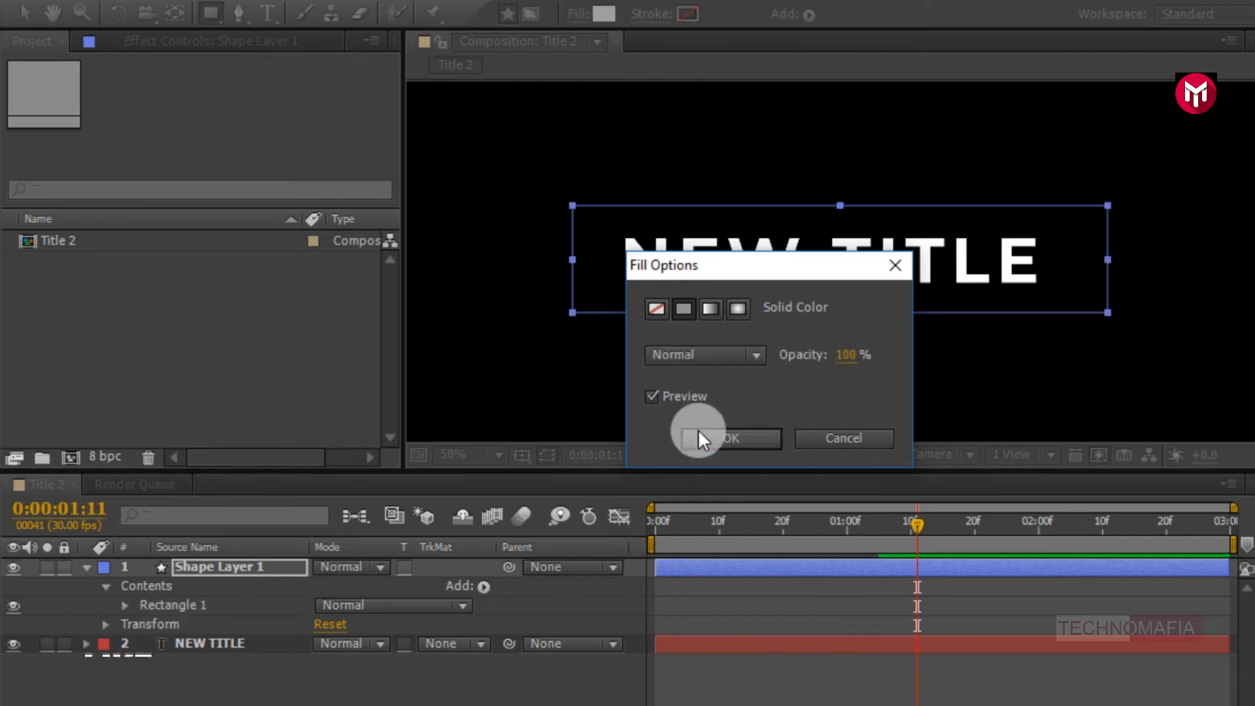
left_click(731, 438)
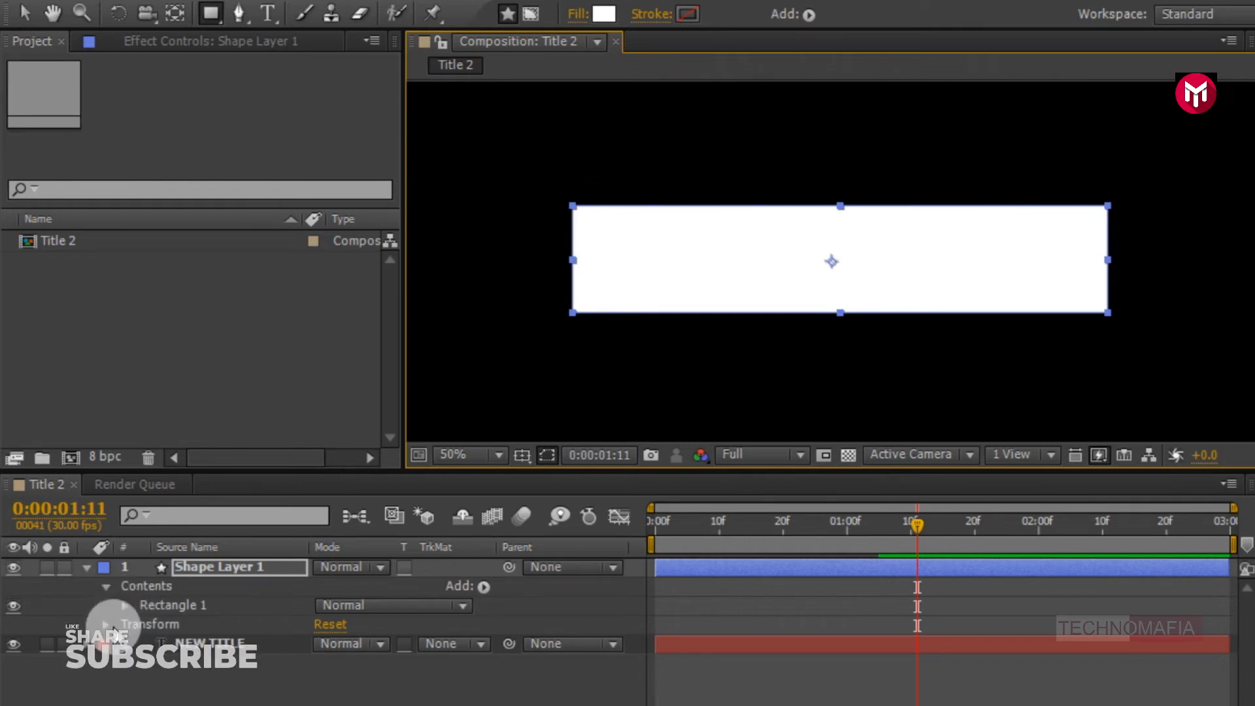
left_click(123, 623)
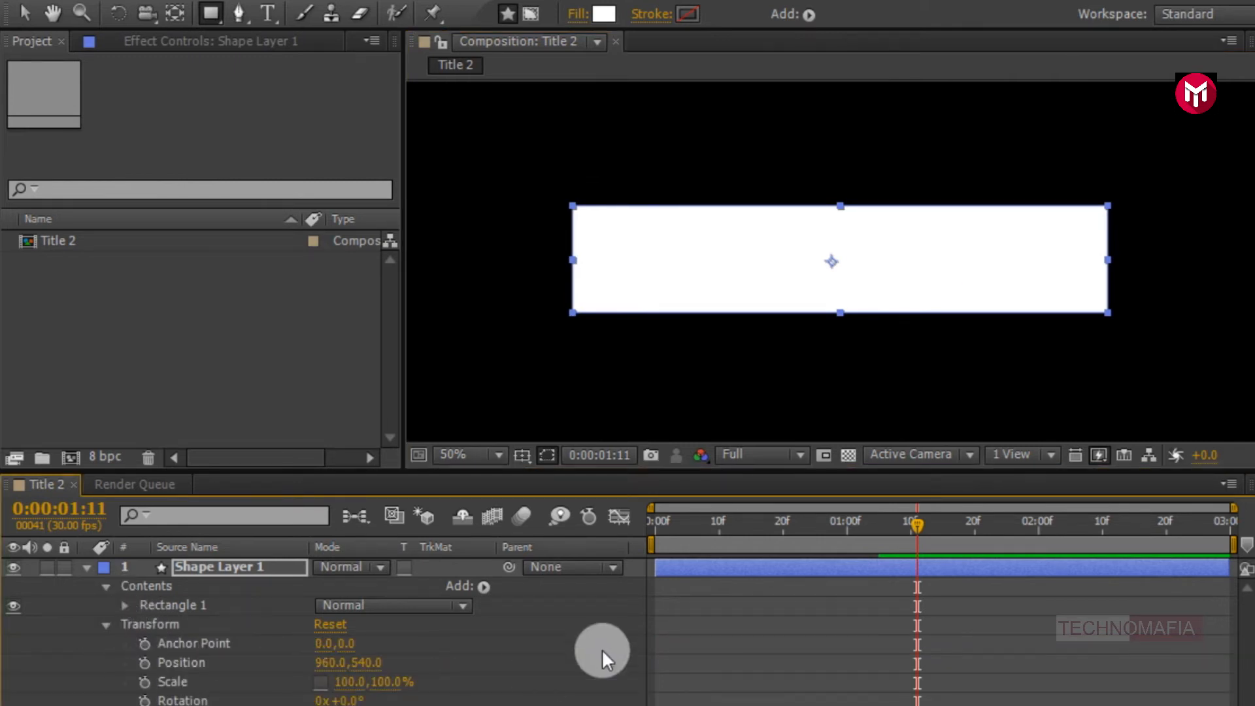
Keyframe the rectangle's scale from 0% at the start up to 100%
left_click_drag(914, 524, 652, 524)
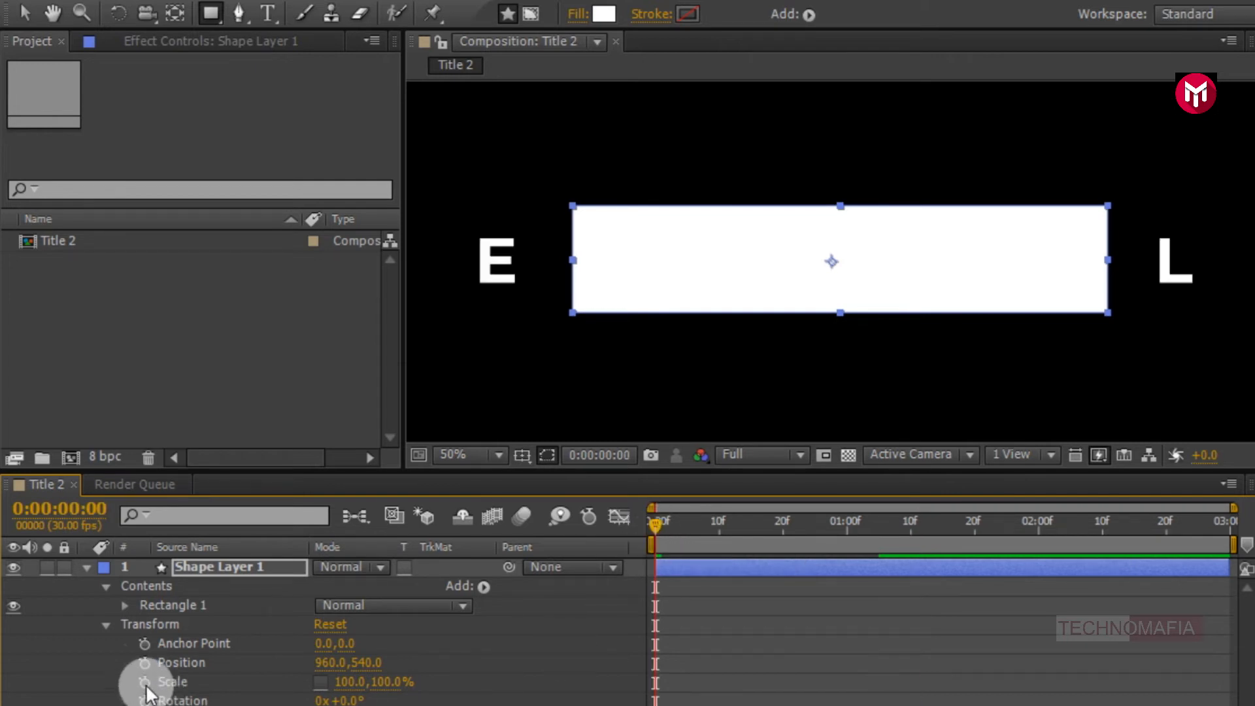
left_click(146, 682)
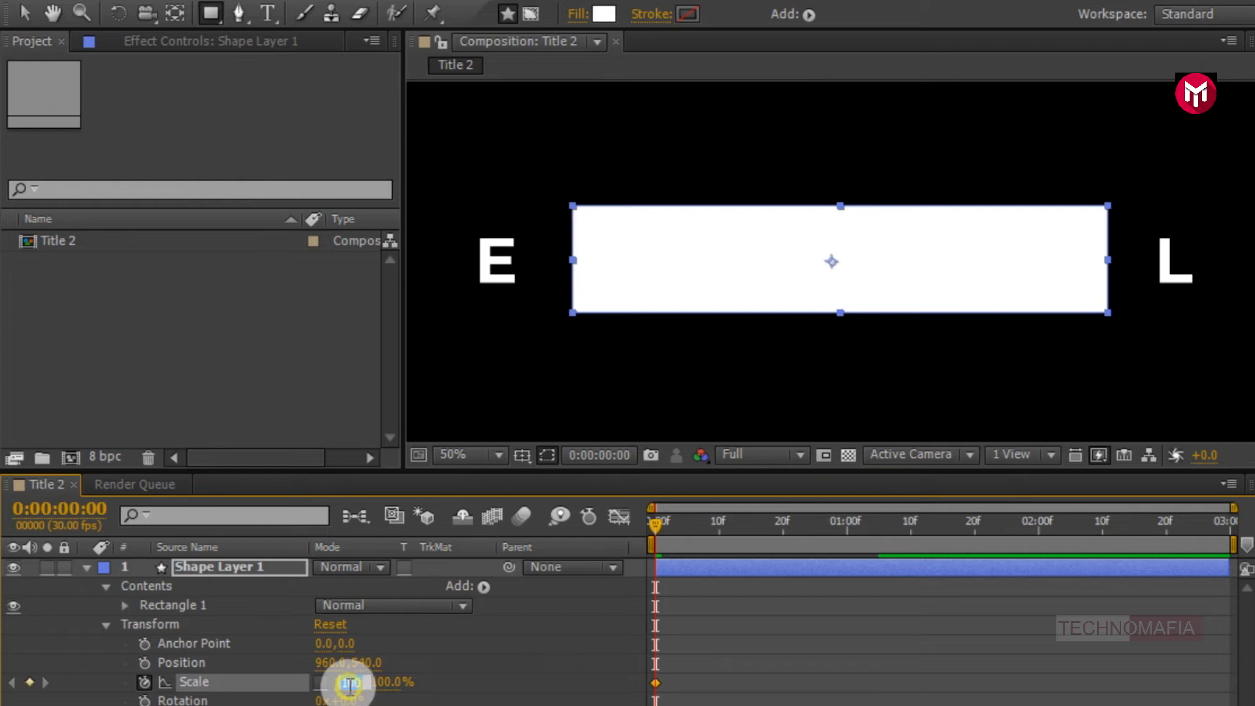
left_click_drag(353, 681, 336, 697)
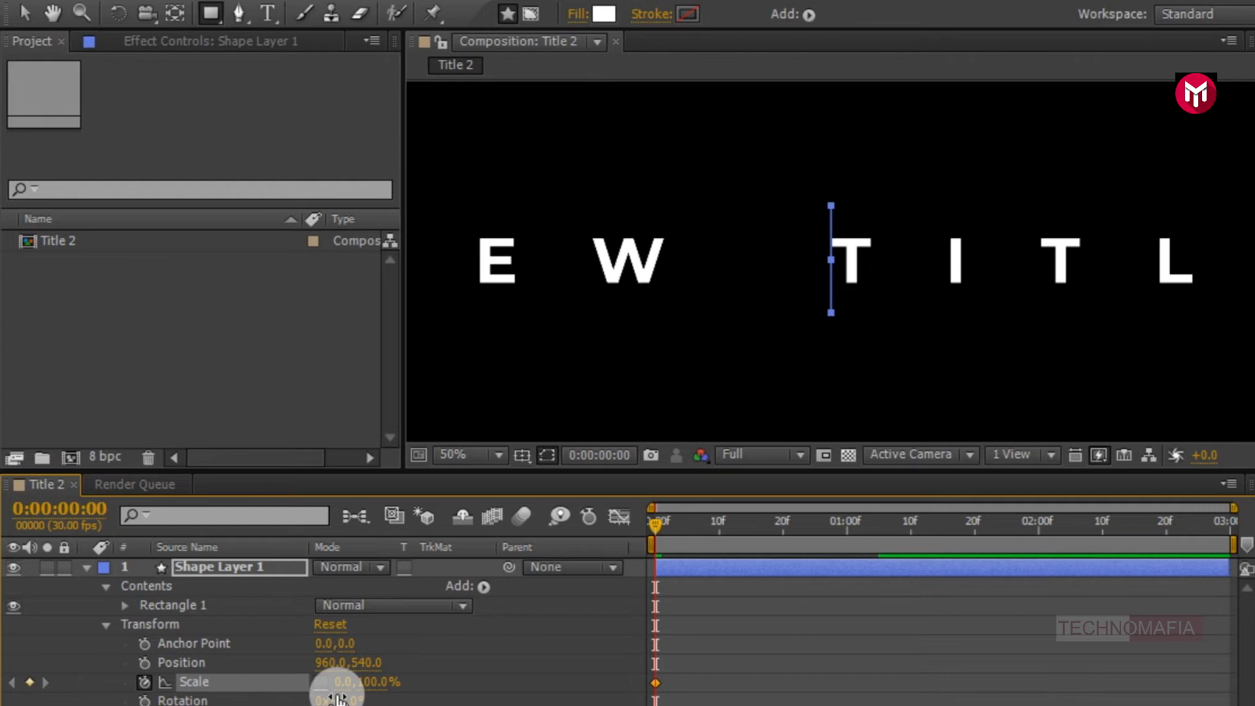
left_click_drag(345, 681, 453, 684)
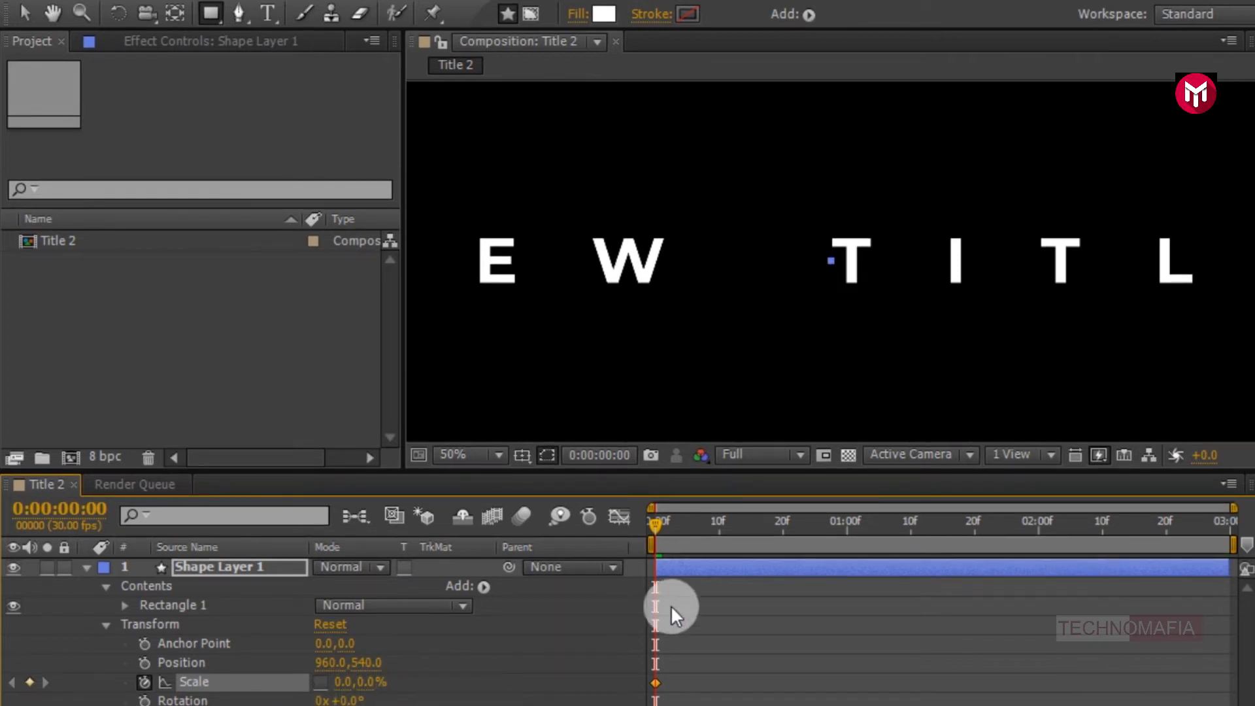
left_click_drag(656, 522, 736, 522)
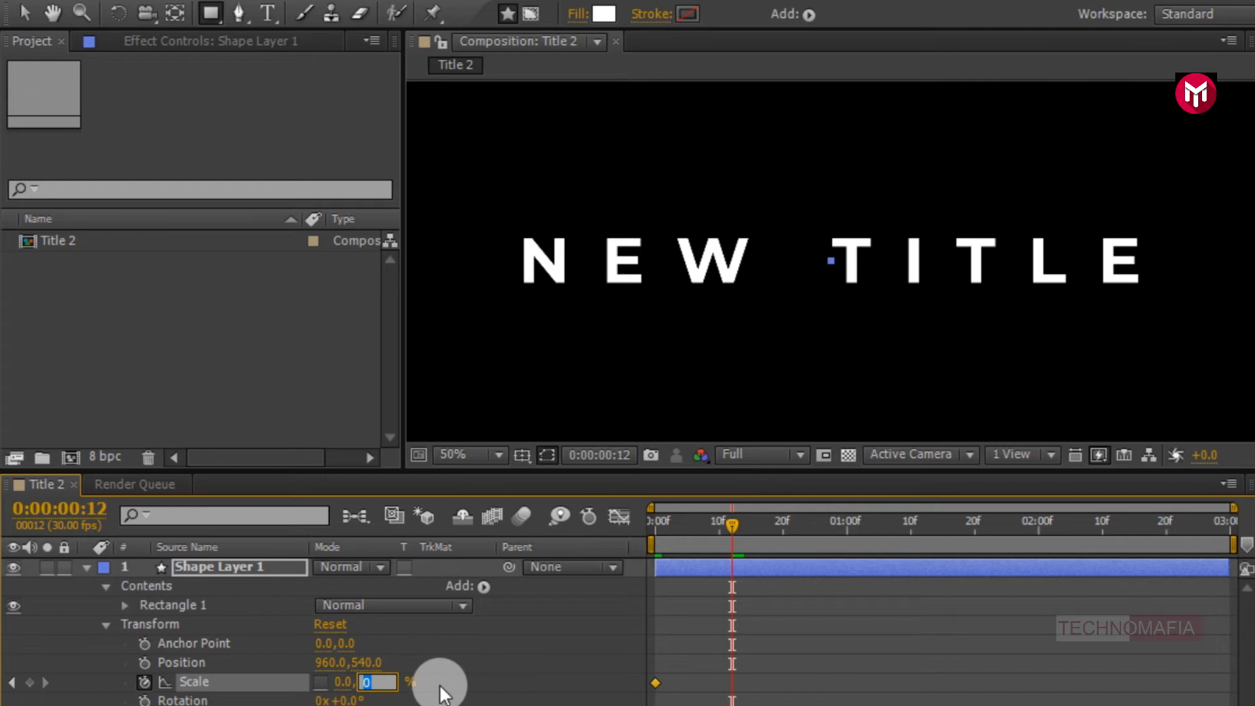
type("100.")
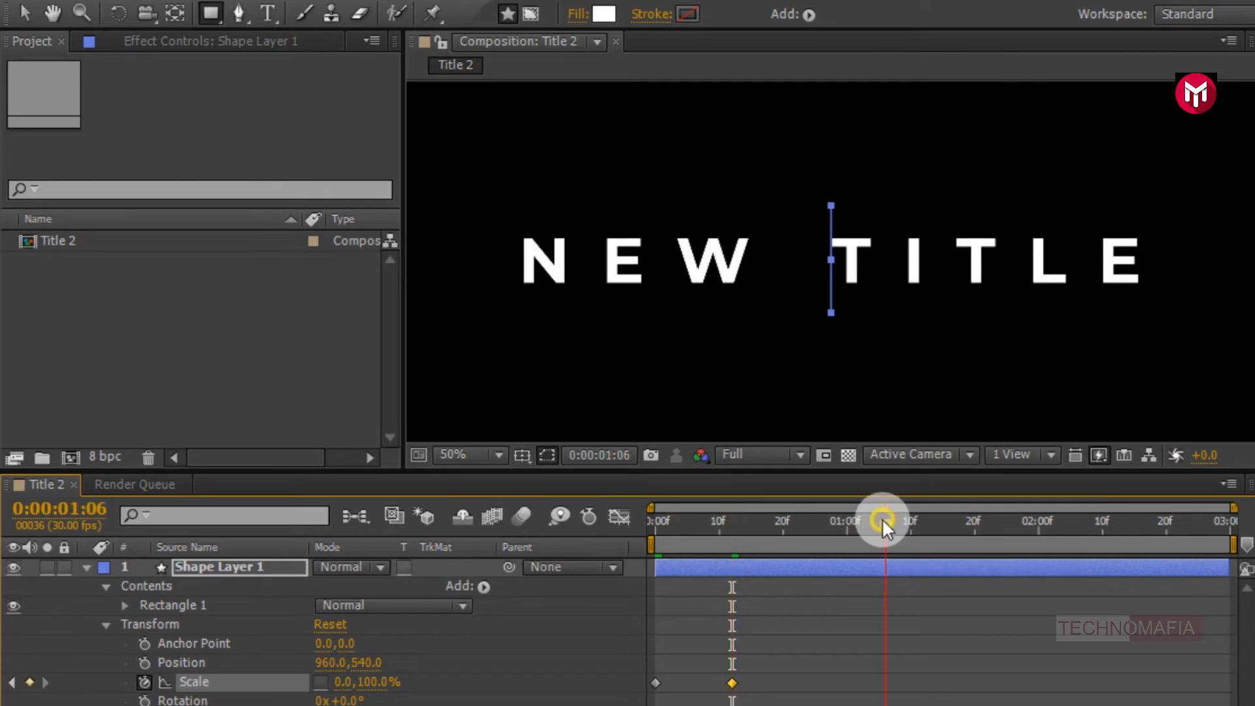
Ease the scale keyframes and adjust their speed curve in the Graph Editor
left_click_drag(880, 520, 880, 520)
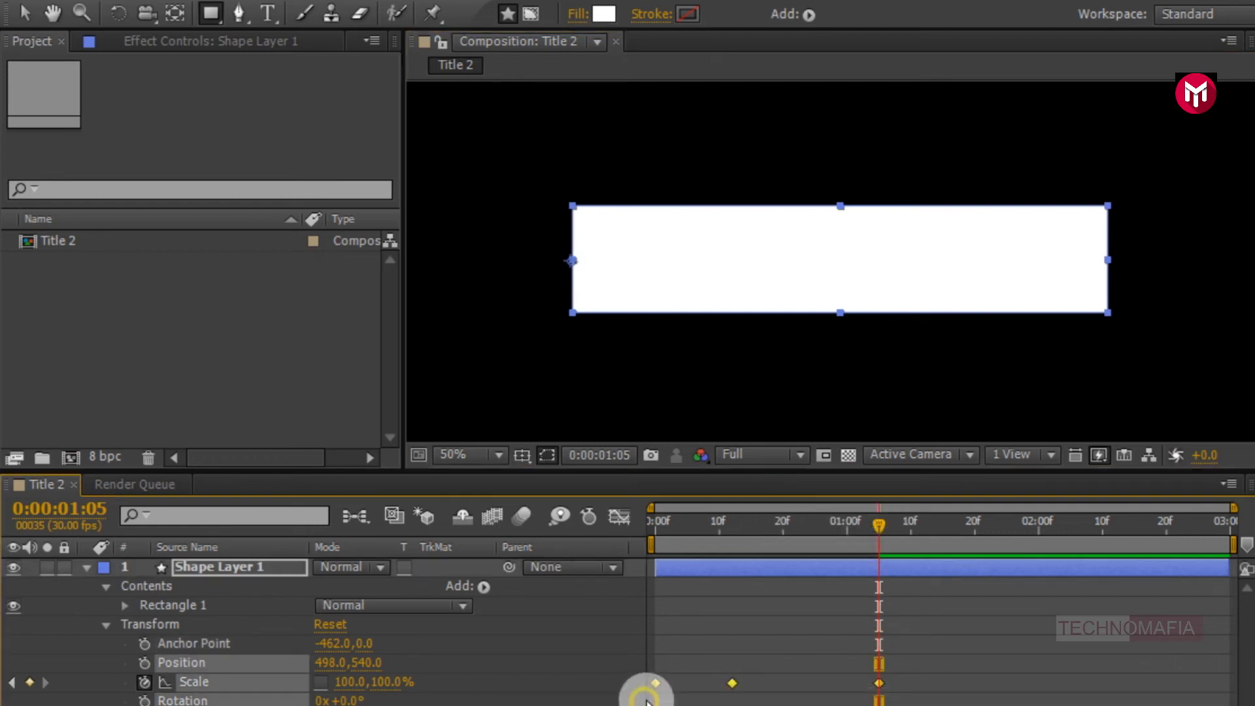
right_click(654, 700)
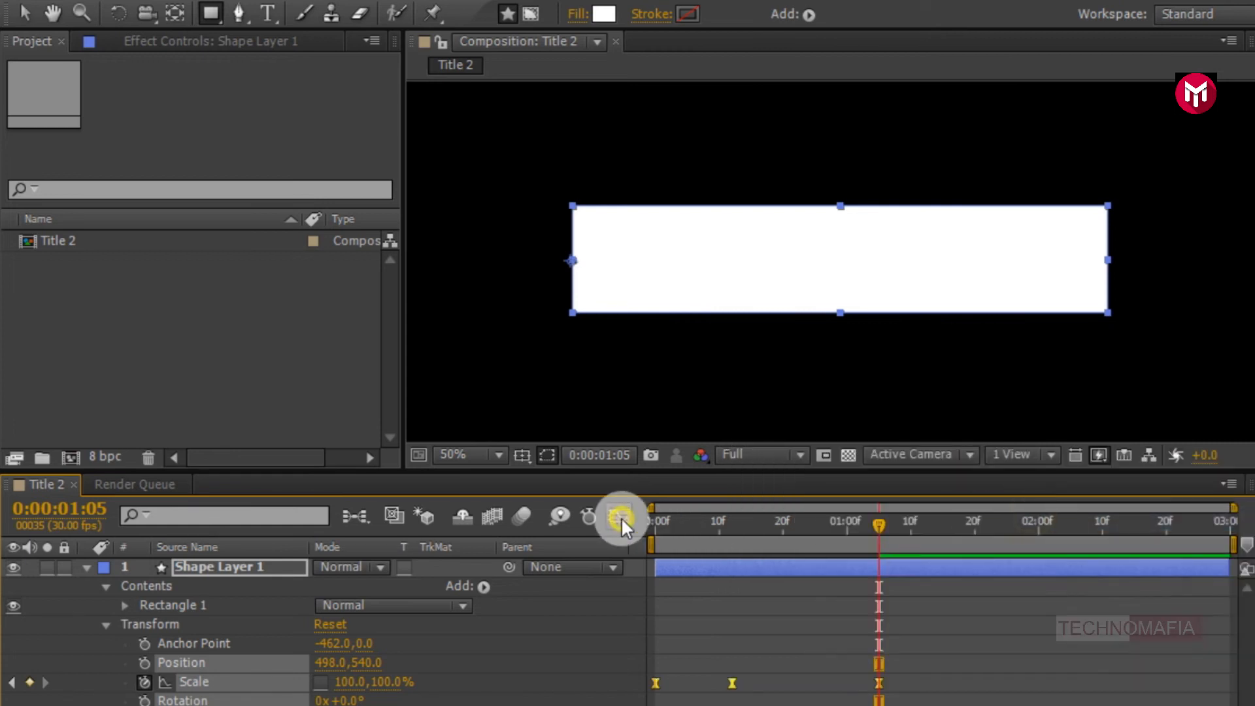
left_click(620, 517)
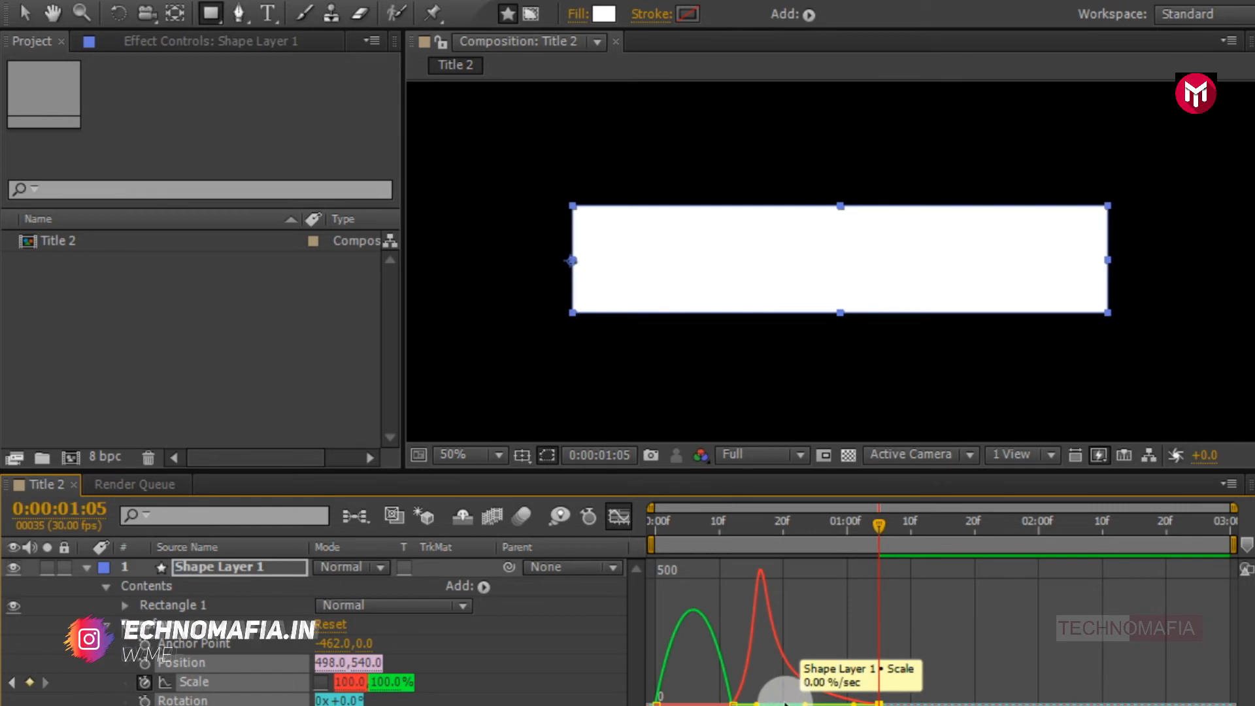
mouse_move(618, 517)
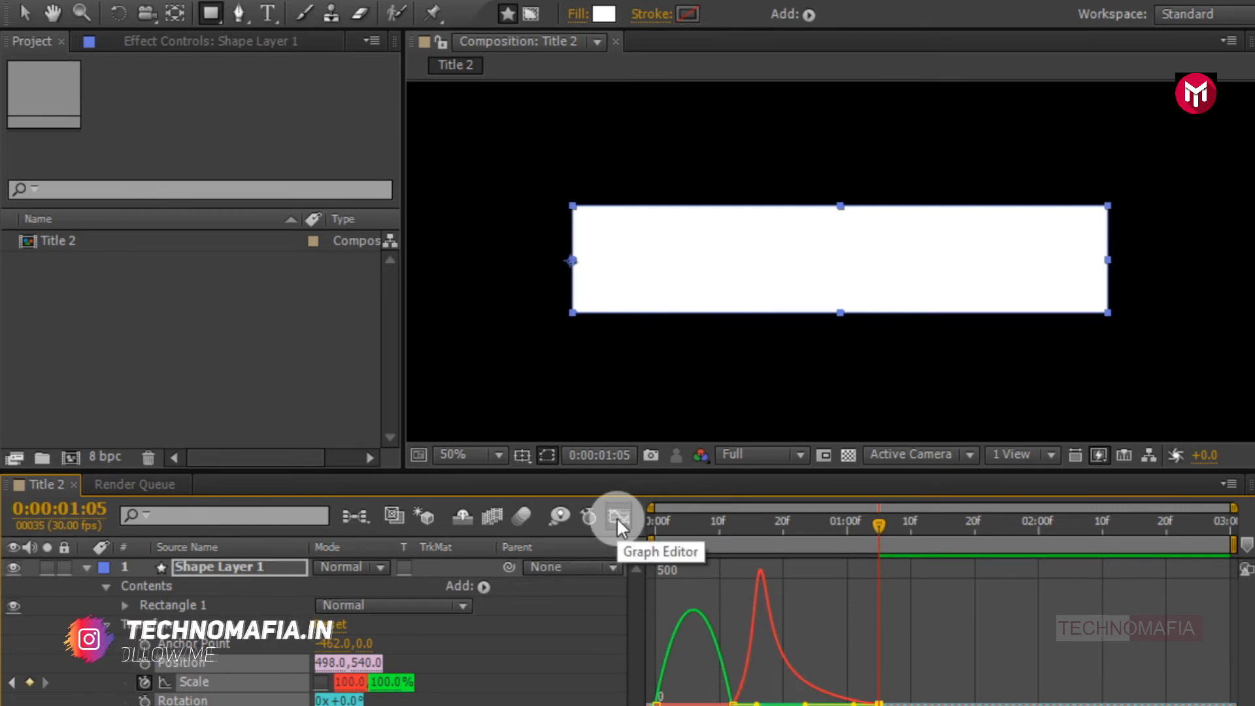
left_click(619, 516)
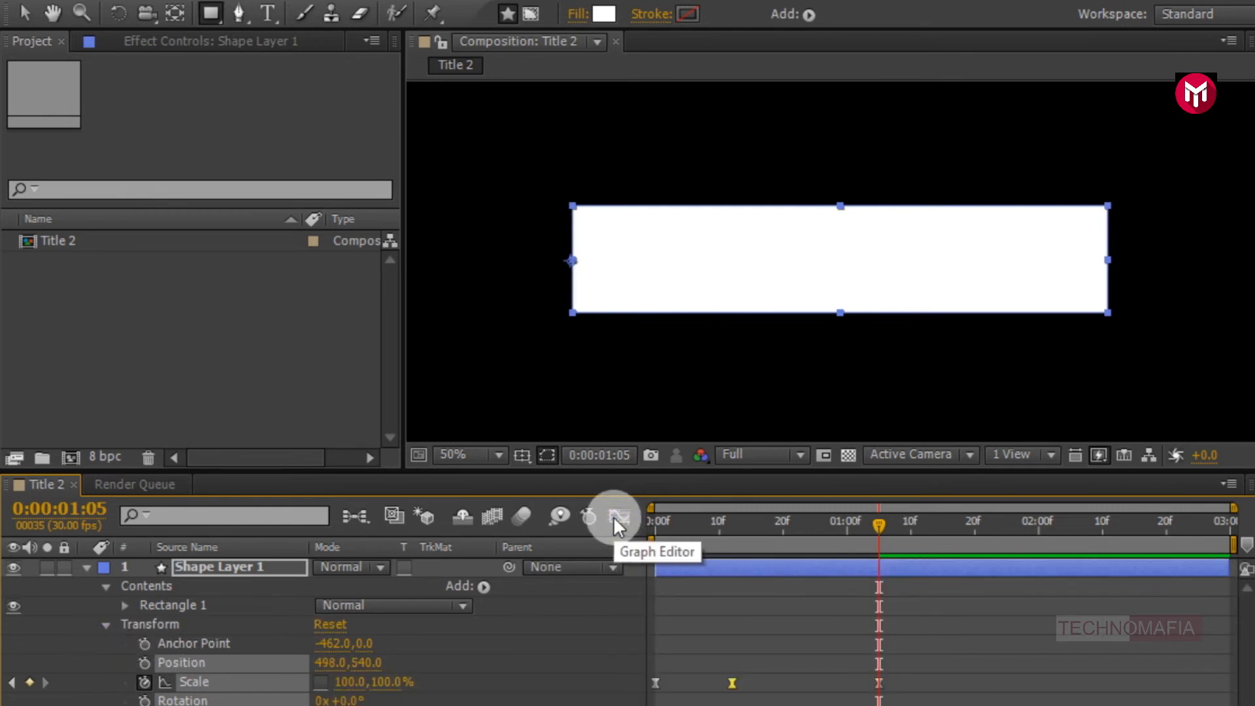
Scrub the timeline to preview the rectangle growing to full size
left_click_drag(876, 524, 732, 524)
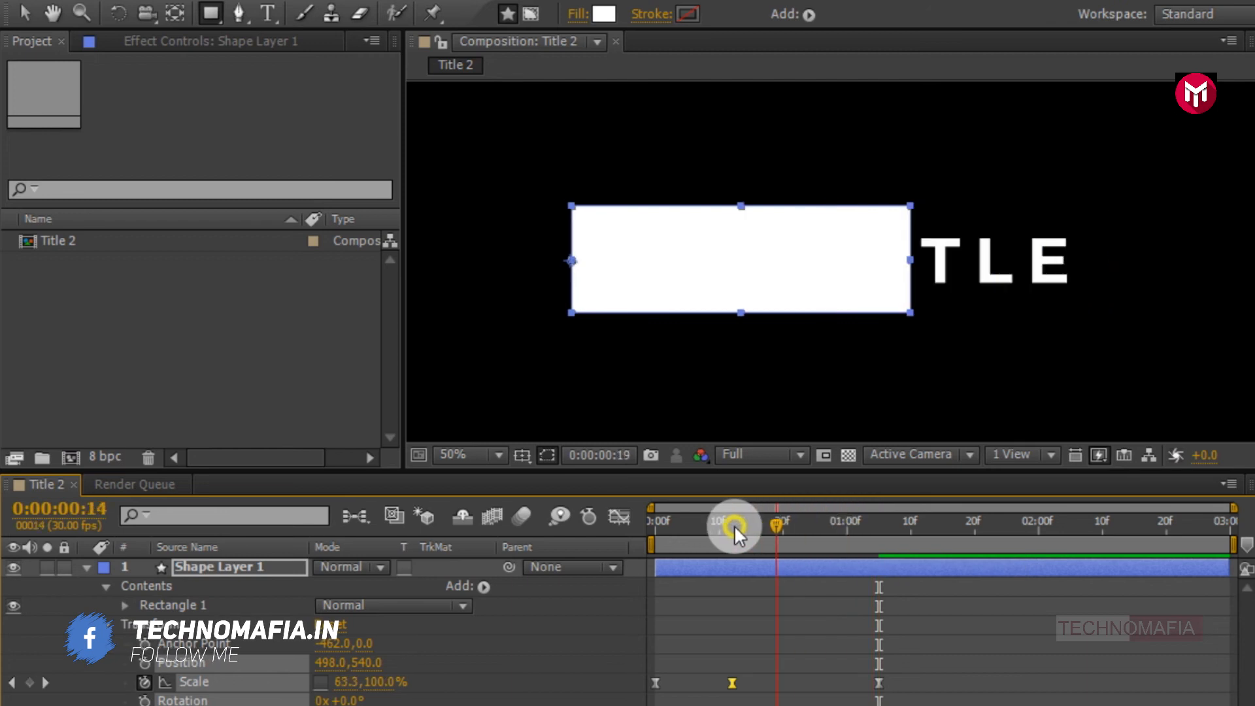
left_click_drag(734, 526, 854, 526)
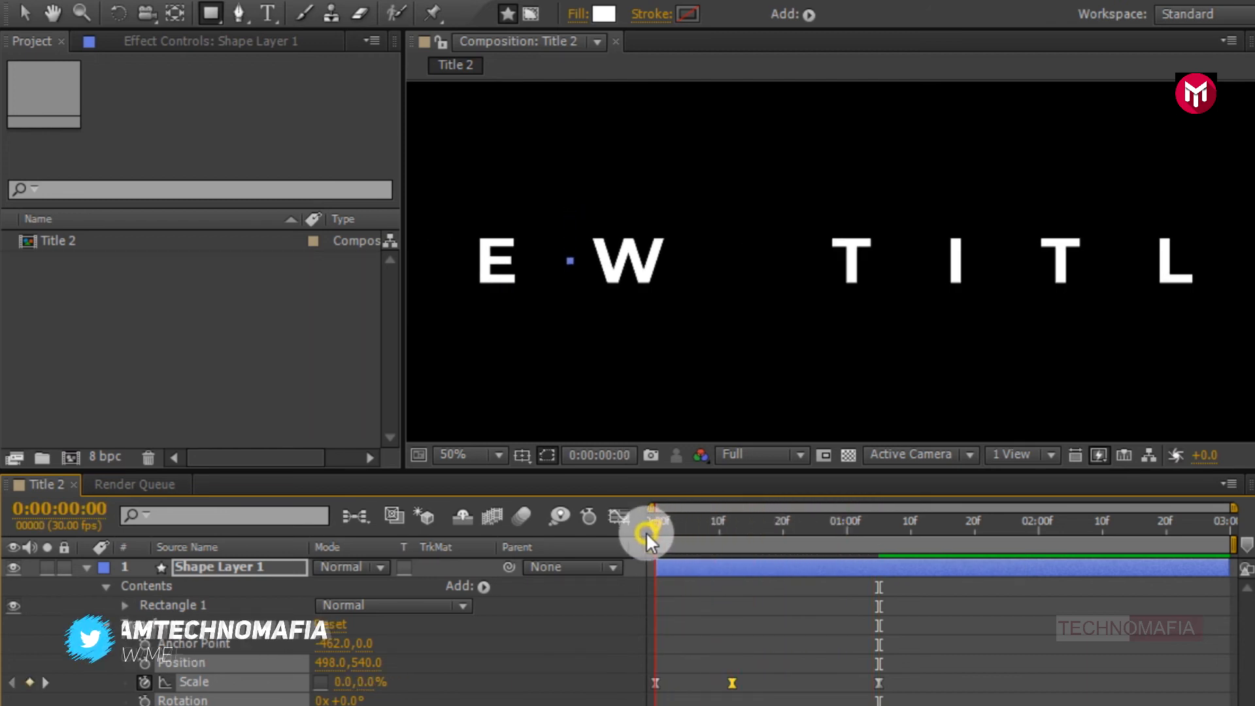
left_click_drag(648, 532, 898, 532)
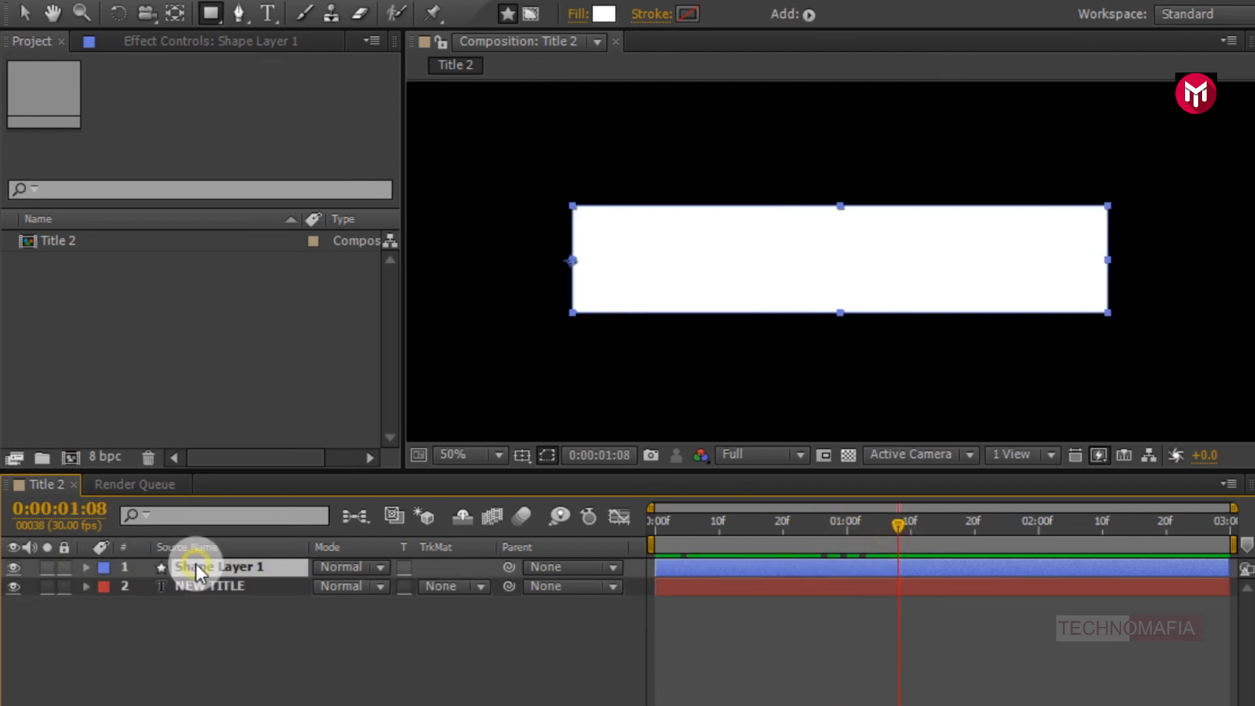
Duplicate the rectangle layer and set NEW TITLE's track matte to Alpha Matte 'Shape Layer 1'
key("Ctrl+D")
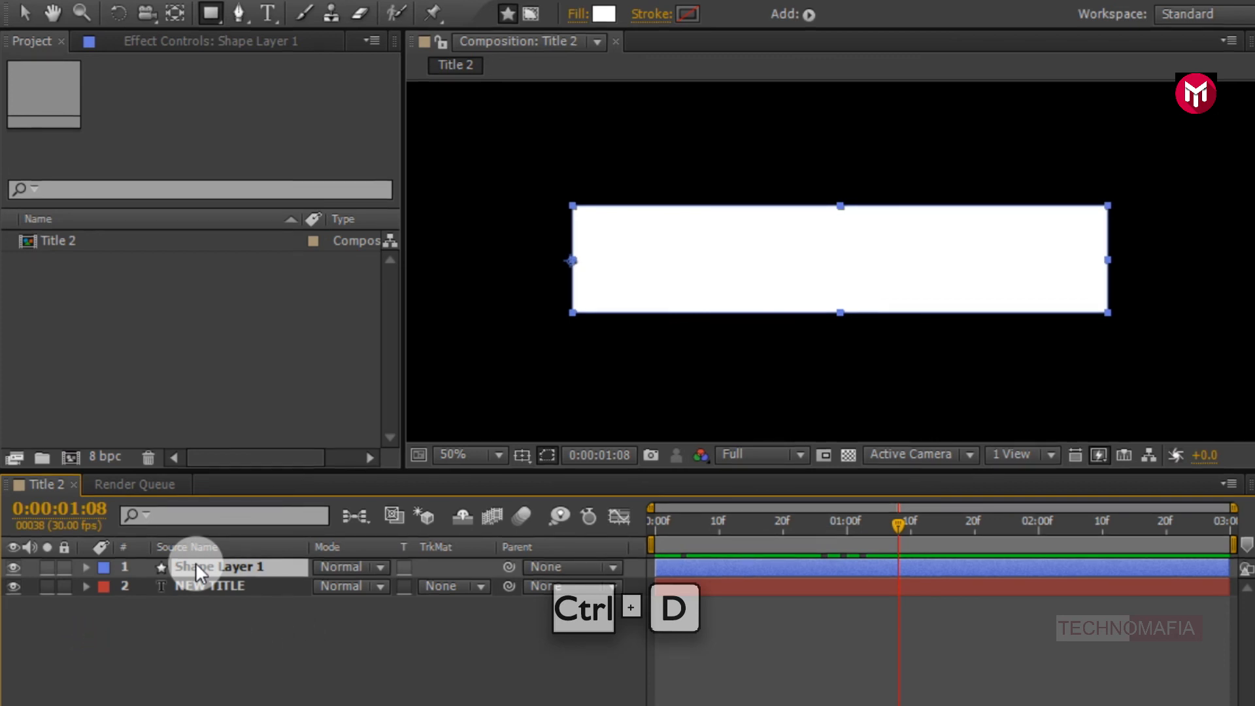
key("ctrl+d")
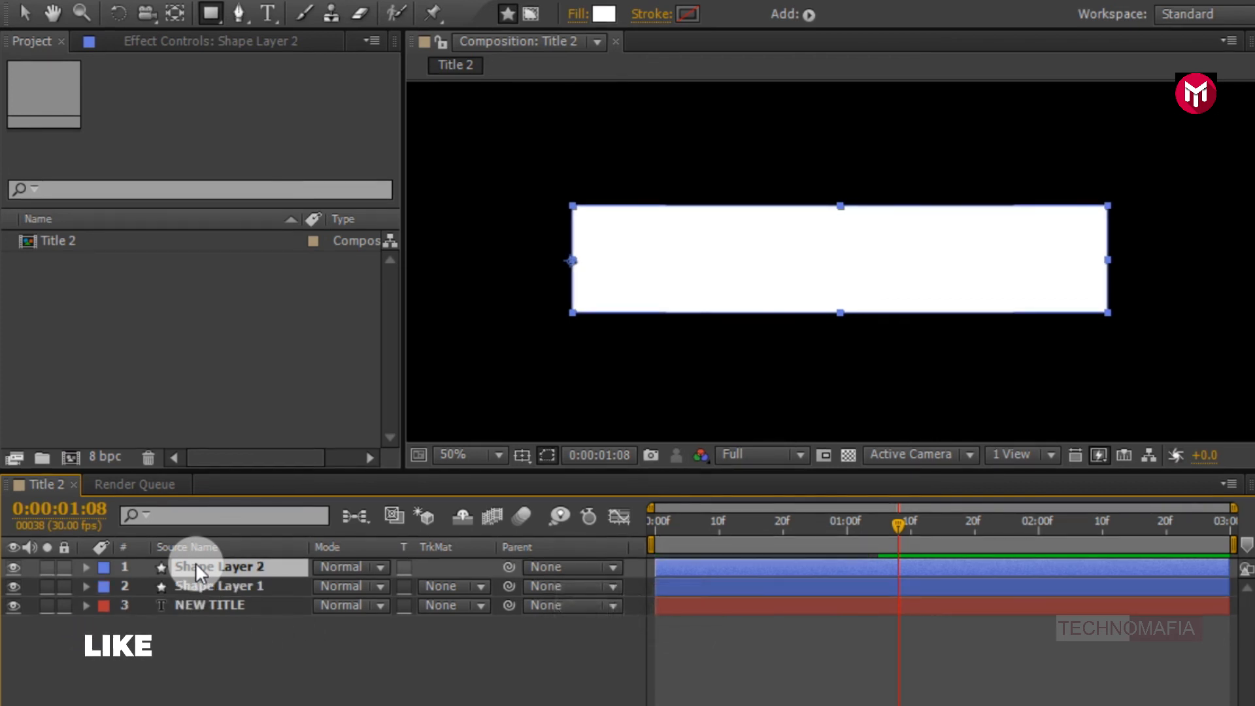
left_click(215, 605)
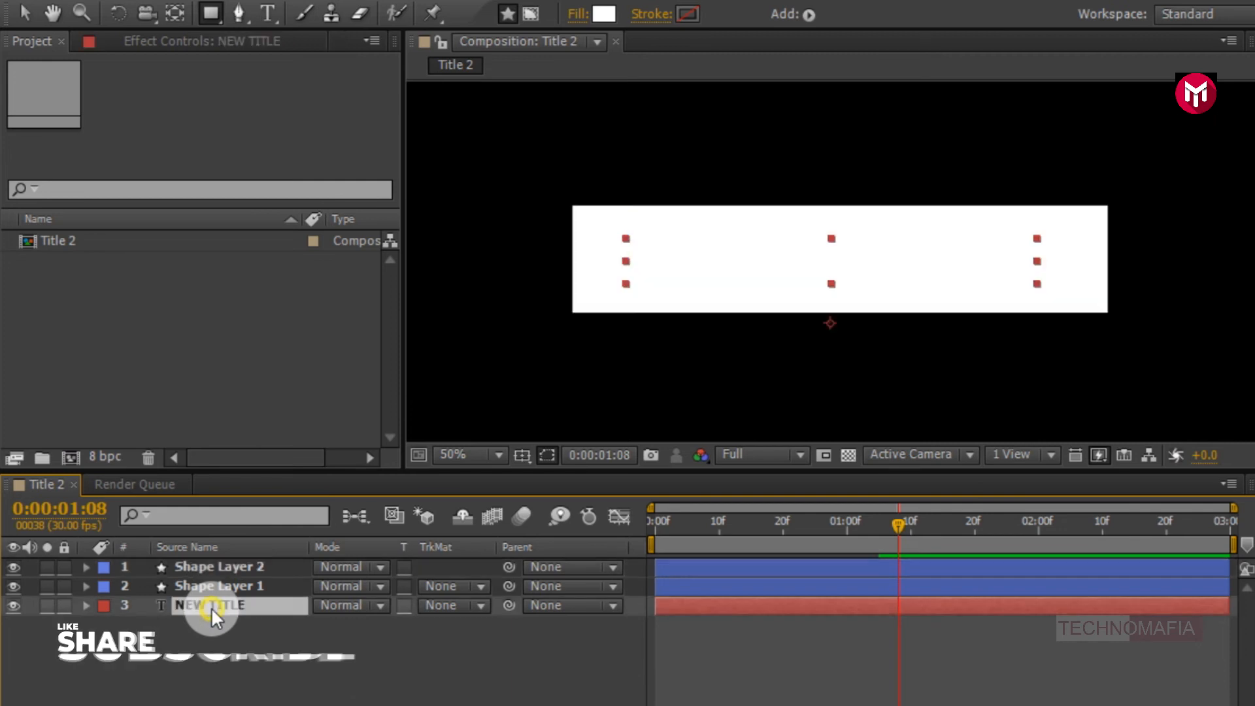
left_click(450, 605)
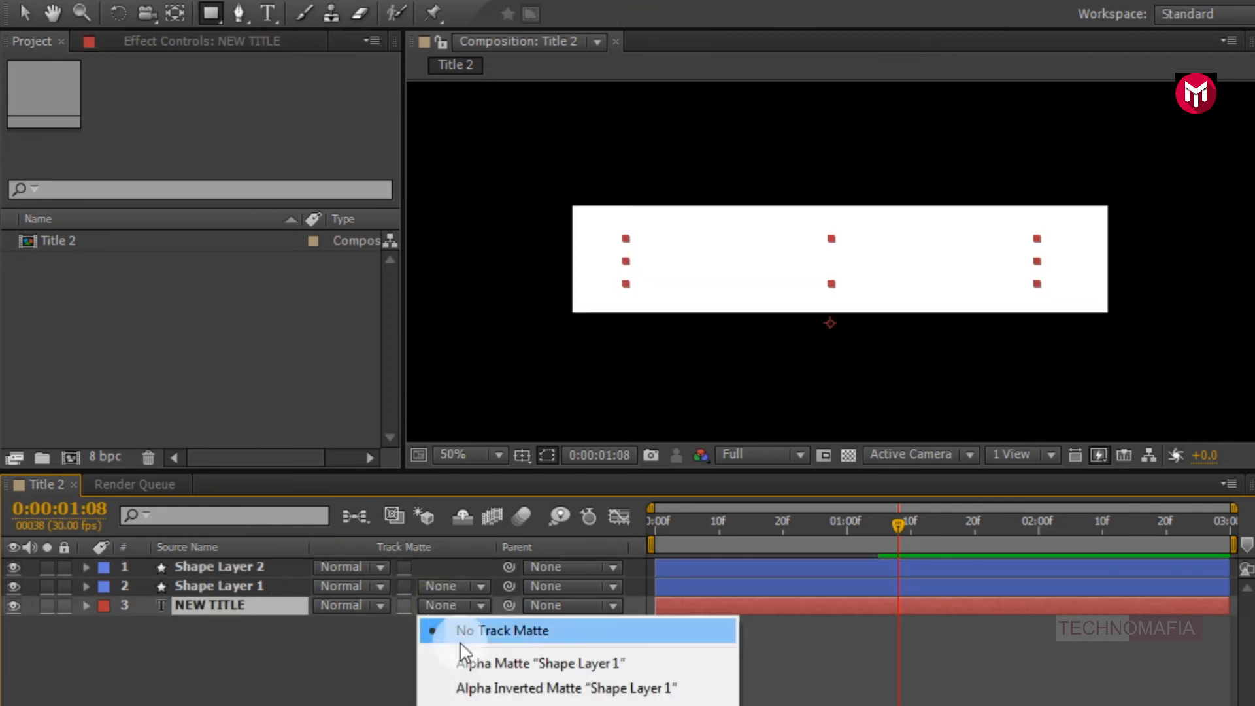
left_click(539, 662)
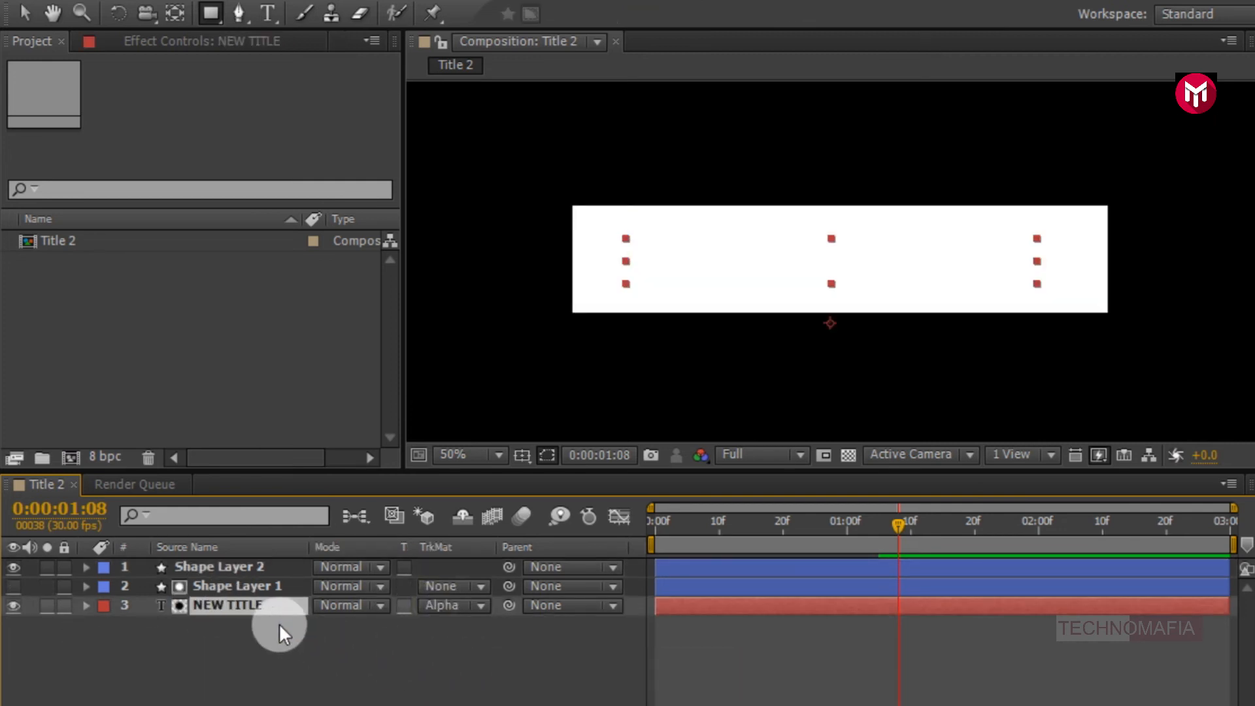
left_click(216, 567)
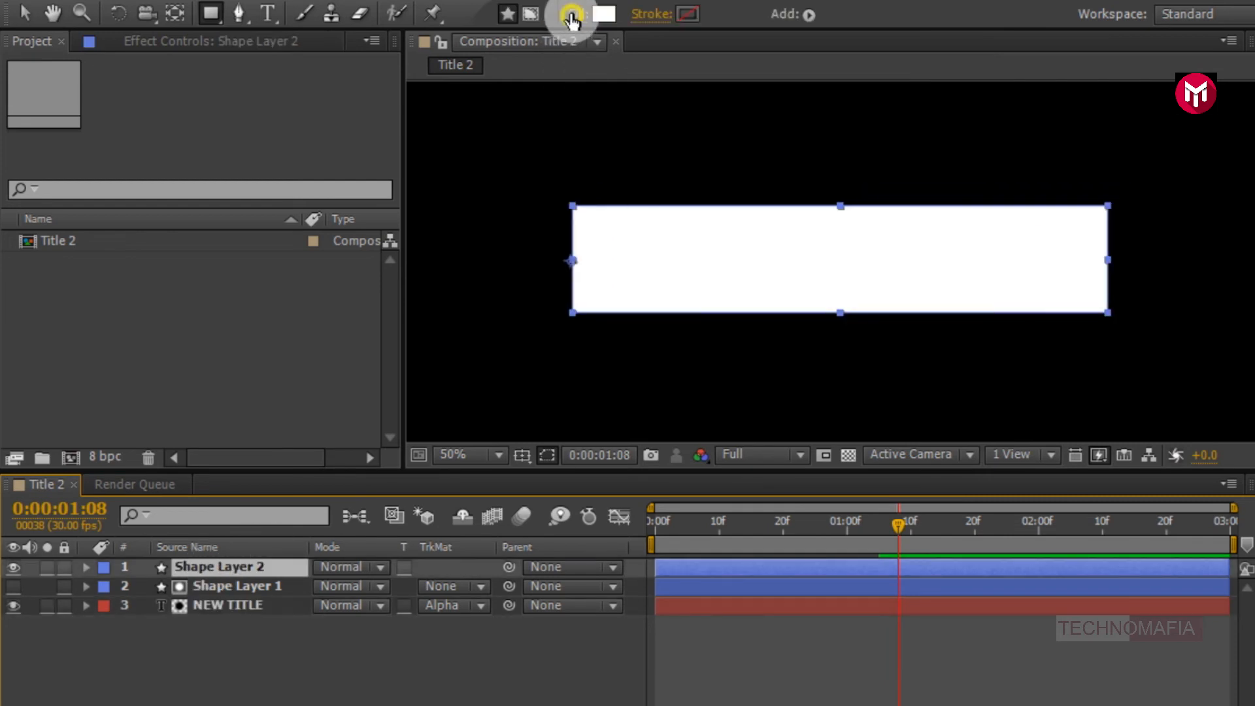
Give Shape Layer 2 no fill and a gold 25 px stroke
left_click(575, 13)
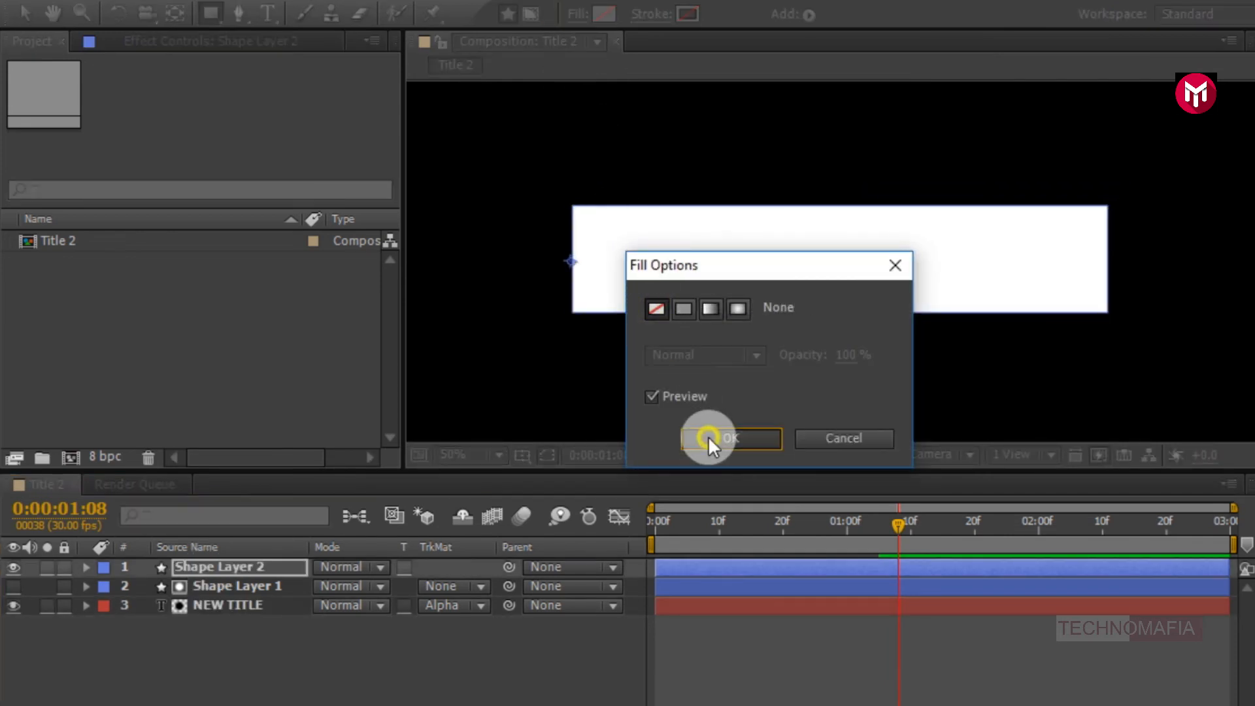
left_click(729, 438)
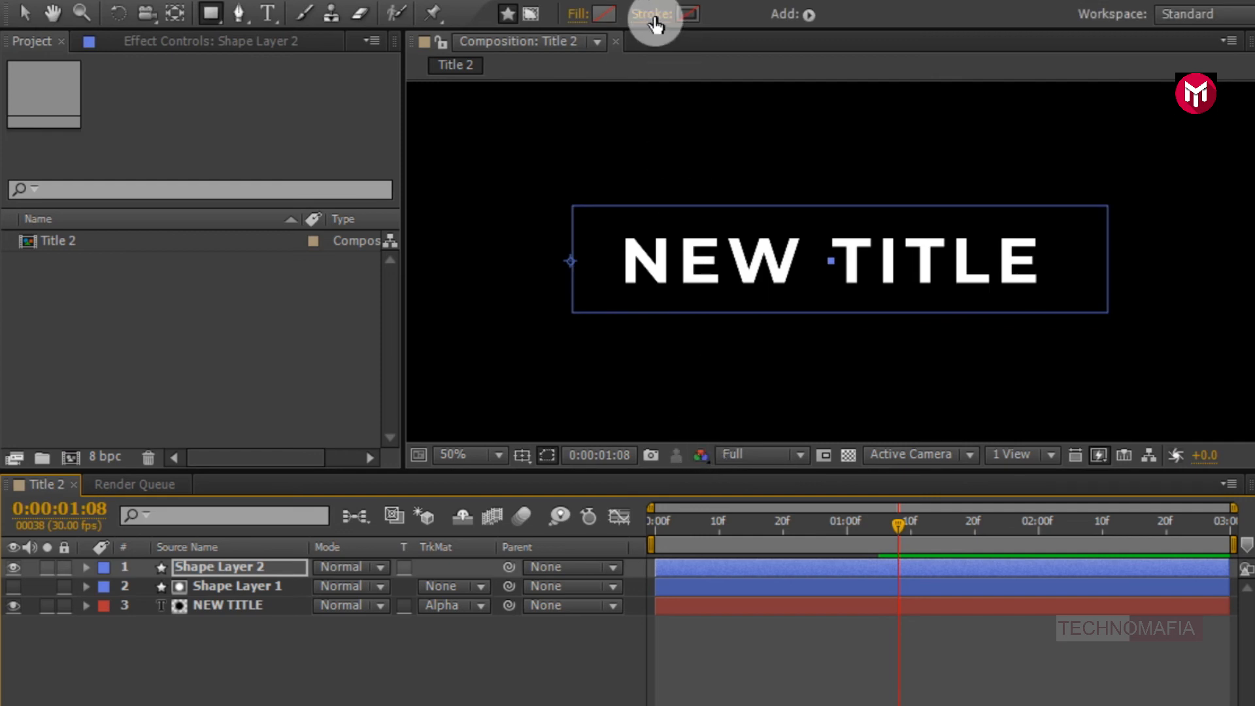
left_click(659, 15)
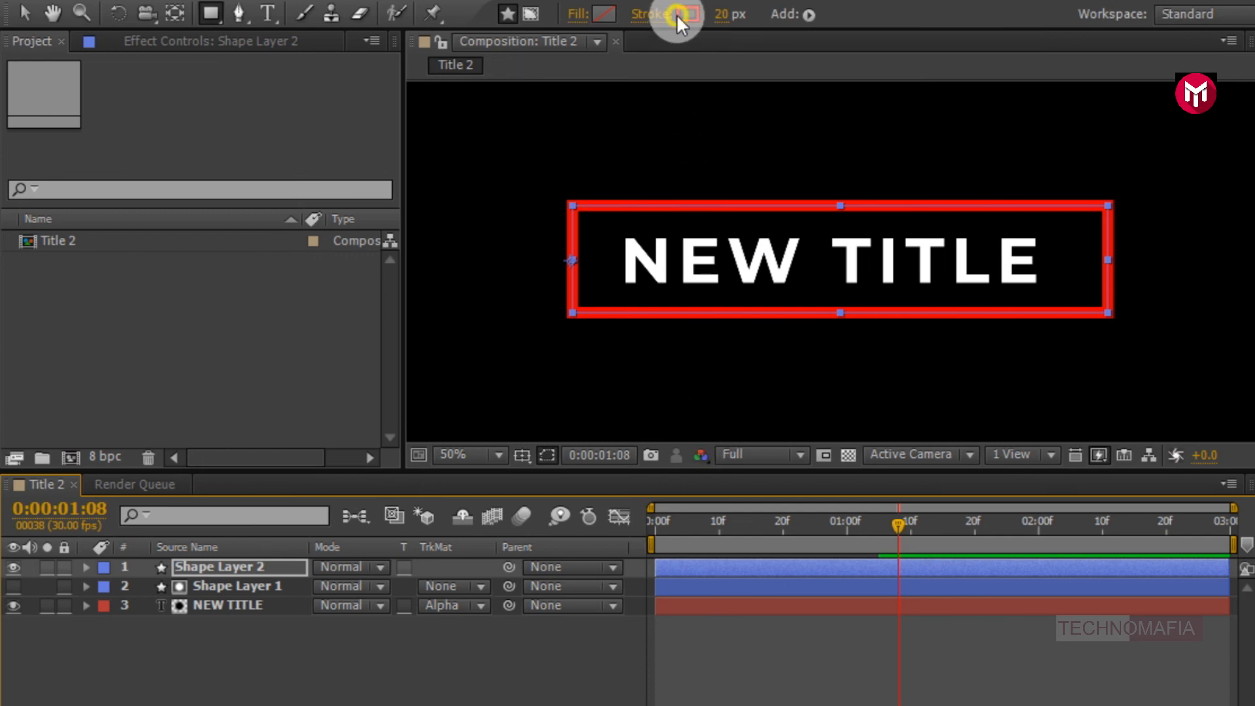
left_click(686, 14)
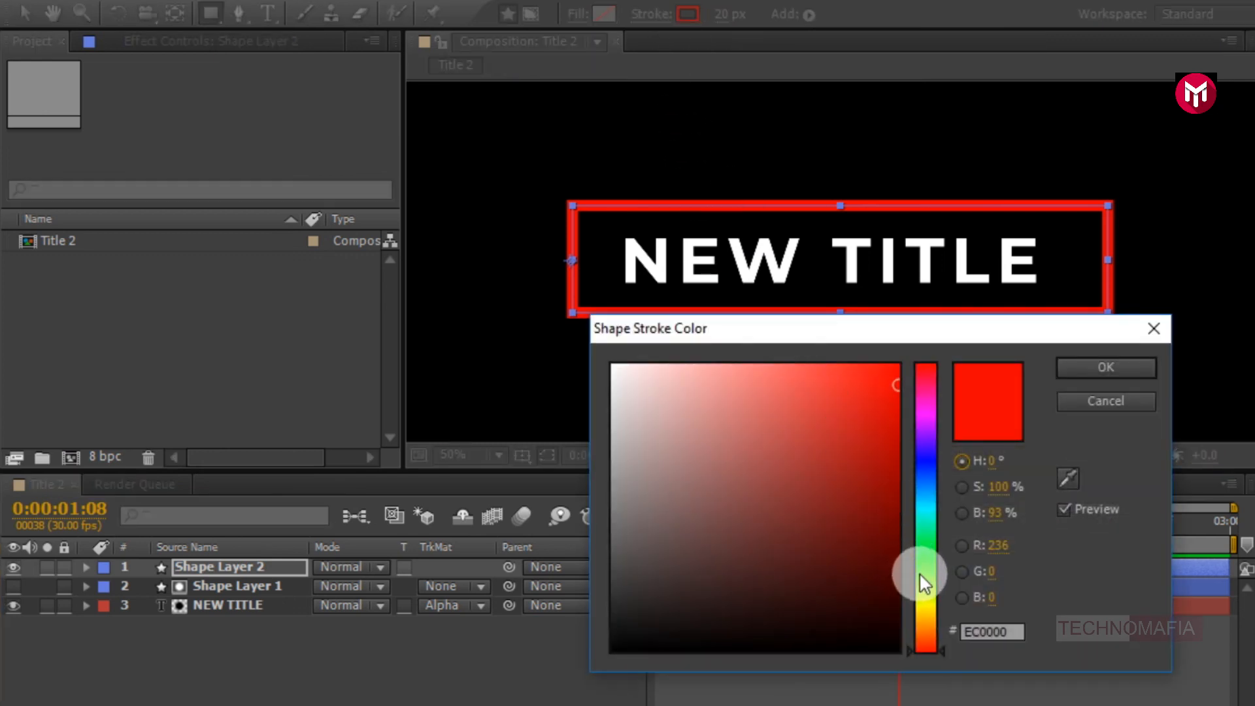
left_click_drag(925, 573, 926, 407)
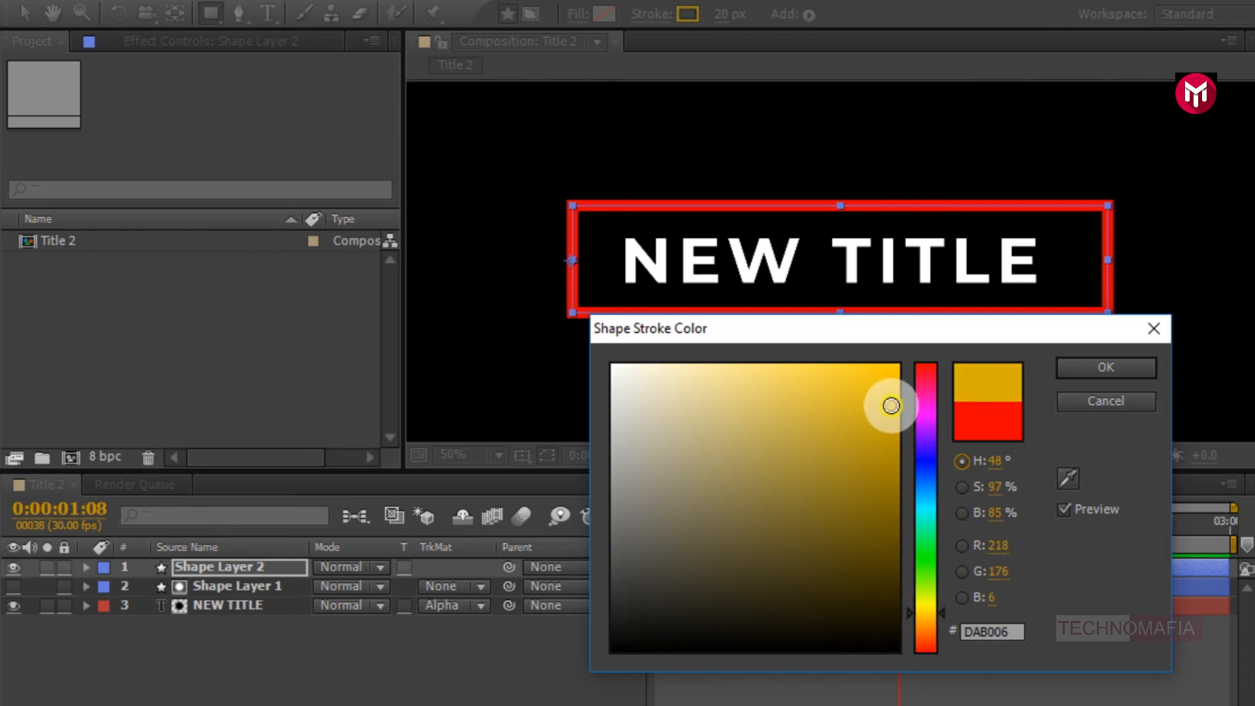
left_click(1105, 367)
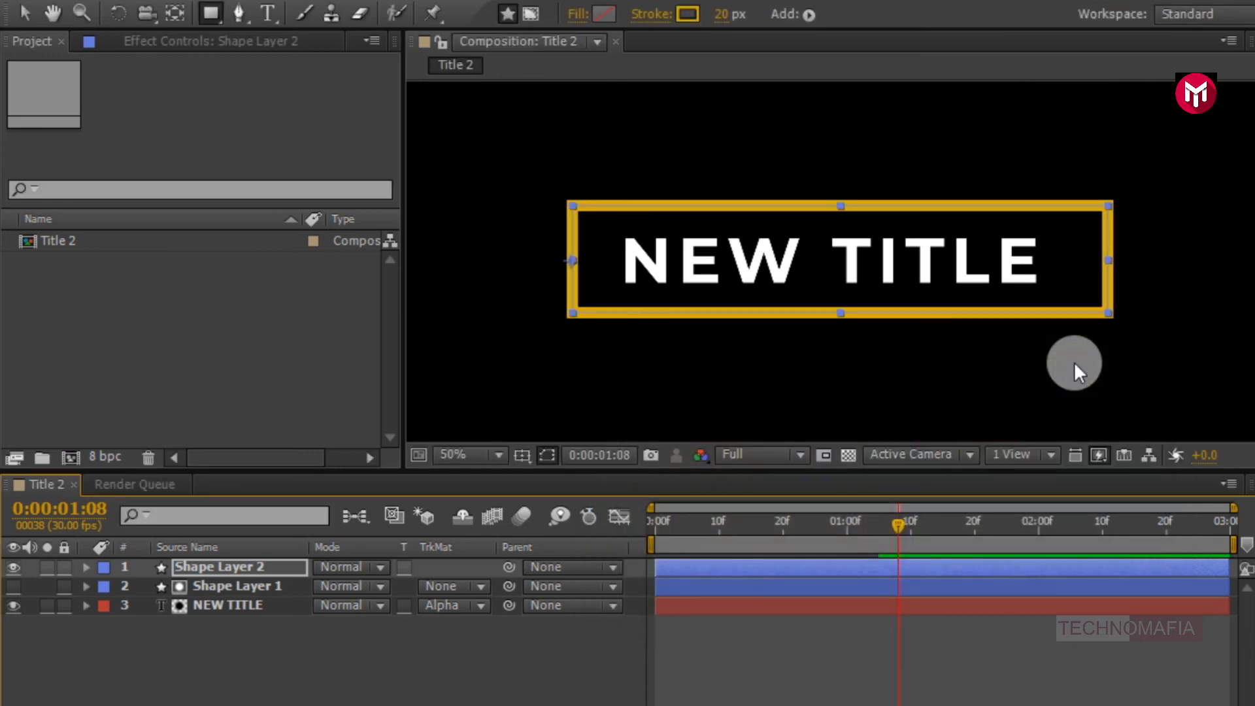
mouse_move(717, 22)
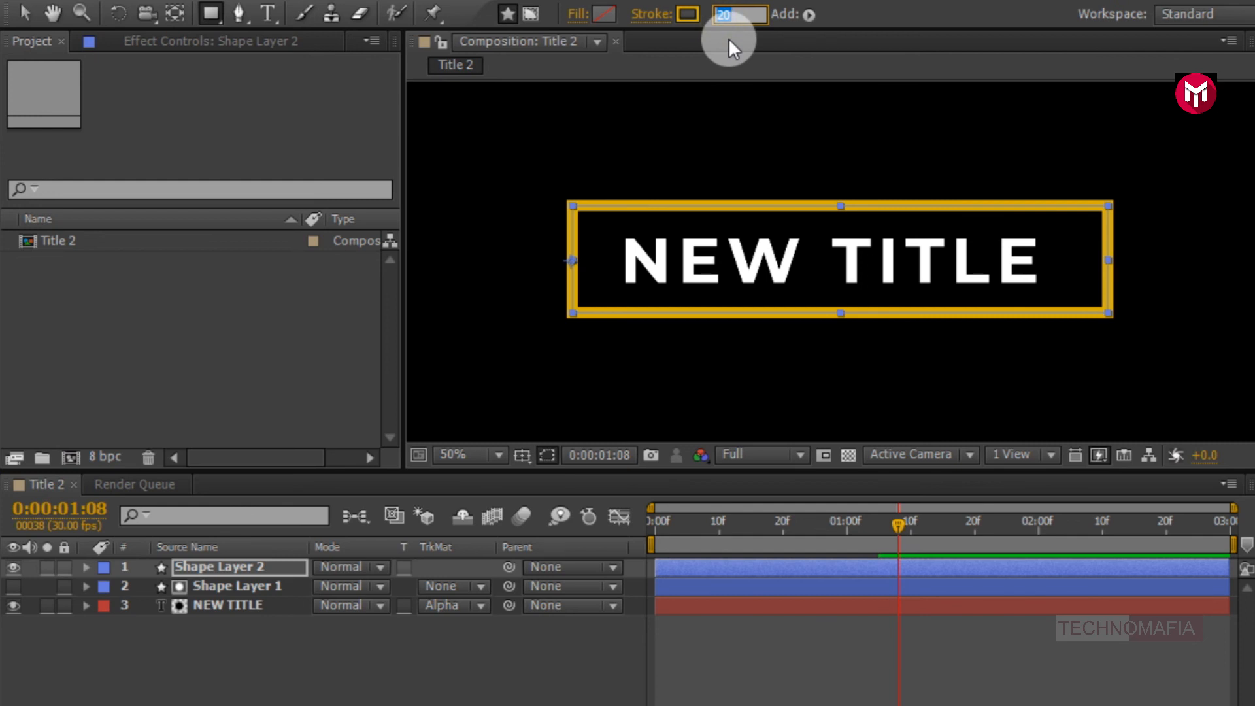
type("1")
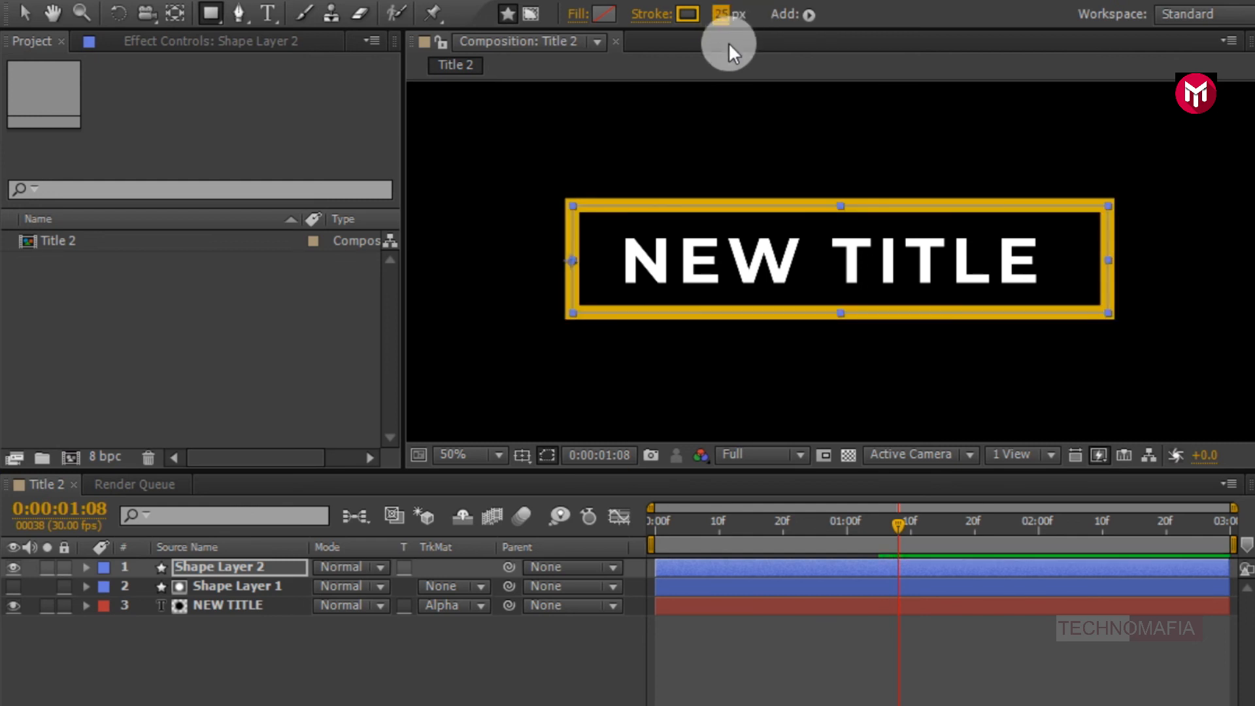
mouse_move(897, 534)
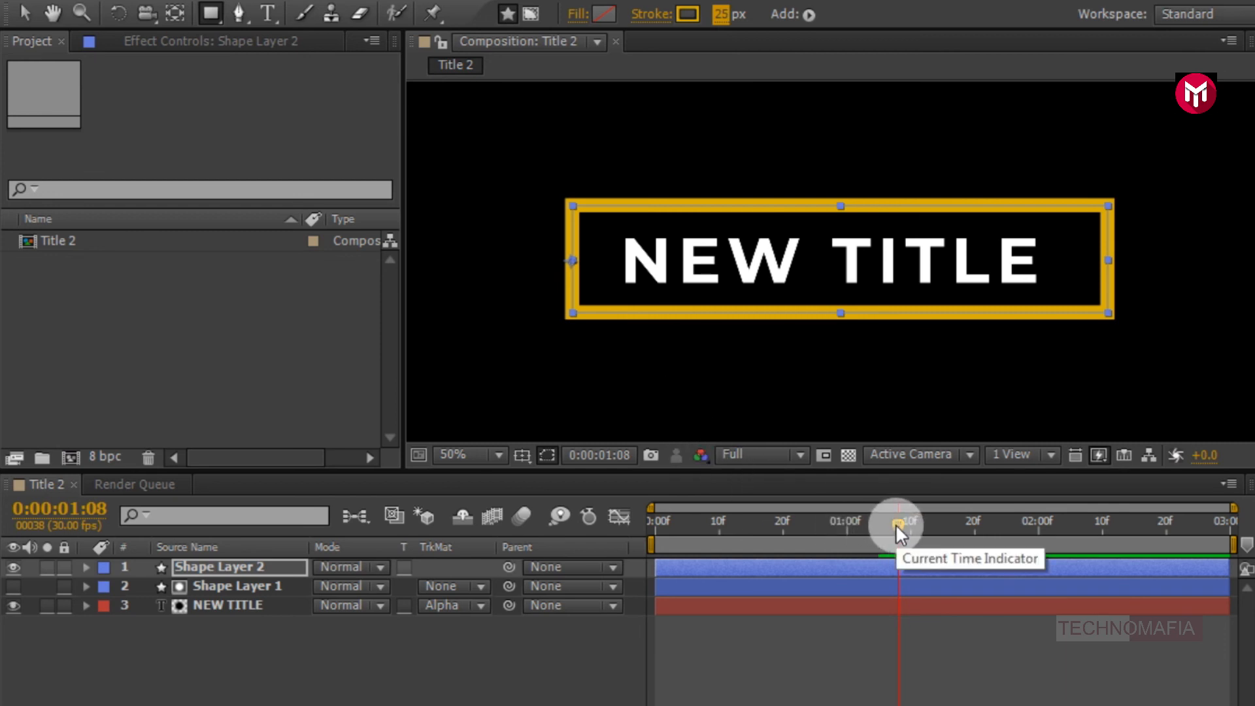